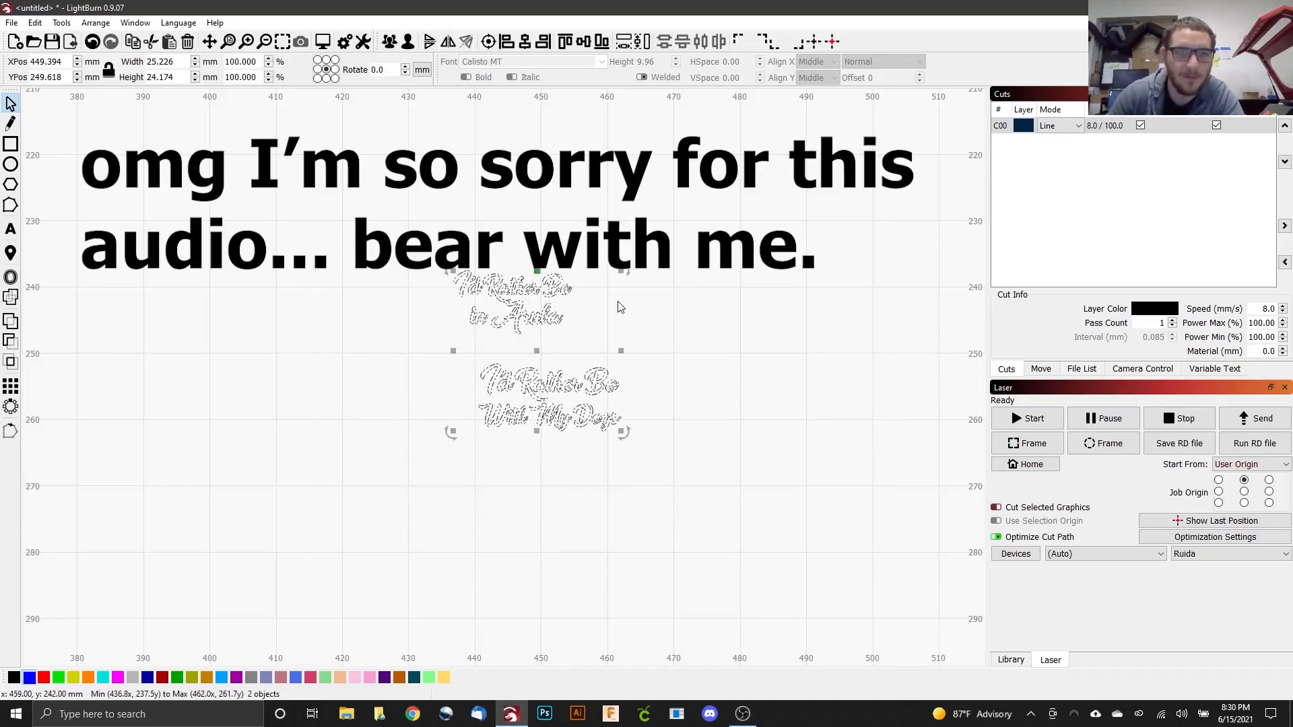
Move both script text designs onto the blue layer, then deselect them
{"action": "left_click", "coordinate": [39, 677]}
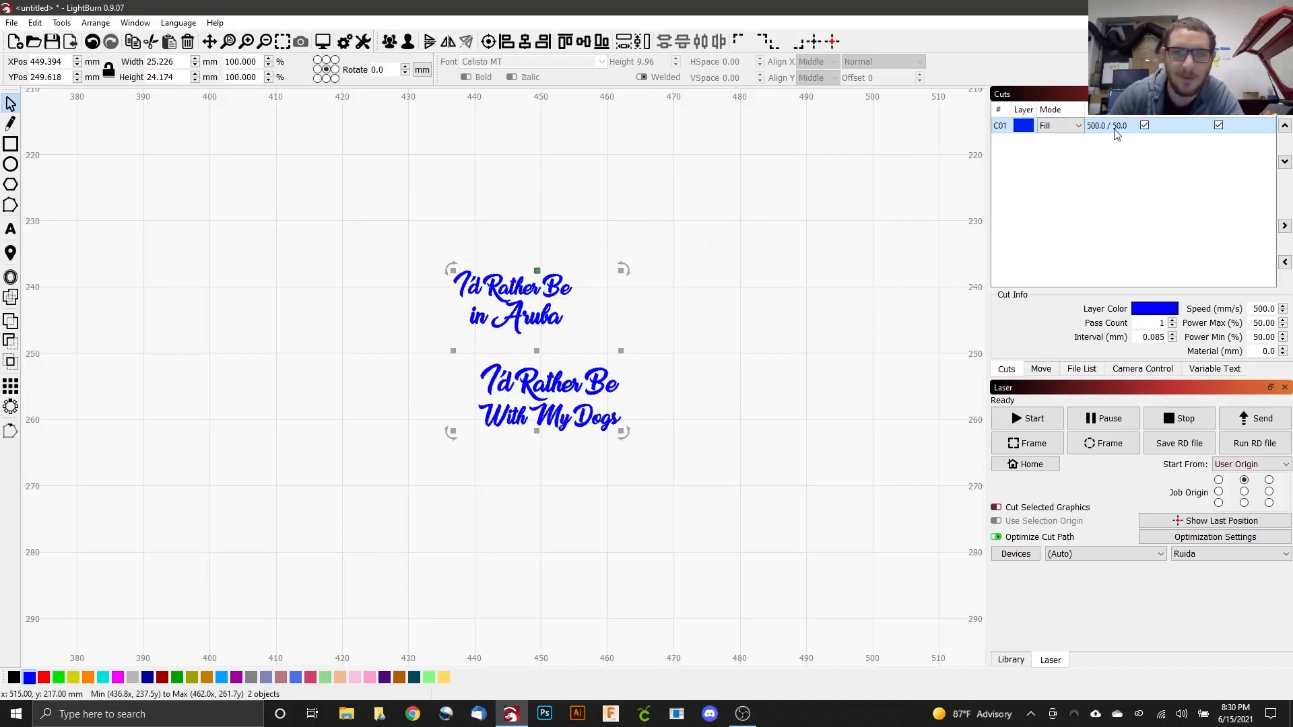
{"action": "left_click", "coordinate": [658, 317]}
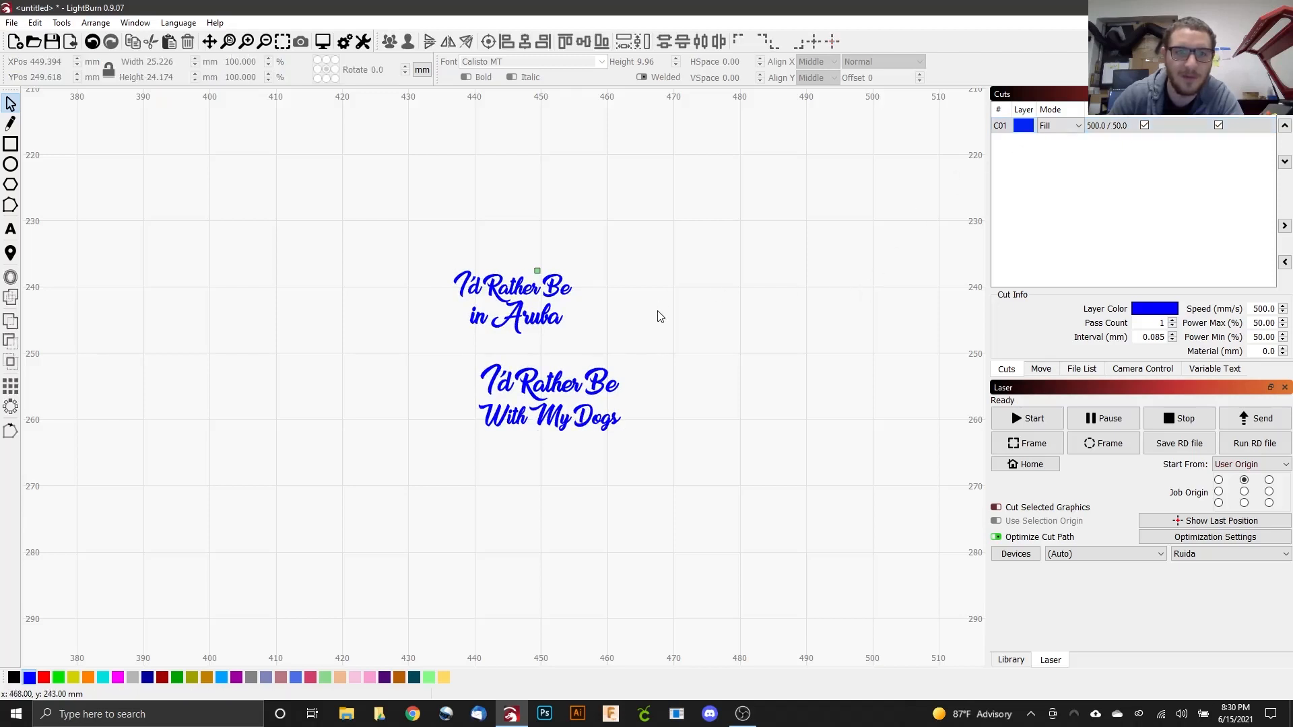
Center the Aruba text horizontally over the Dogs text, then clear the selection
{"action": "left_click", "coordinate": [511, 304]}
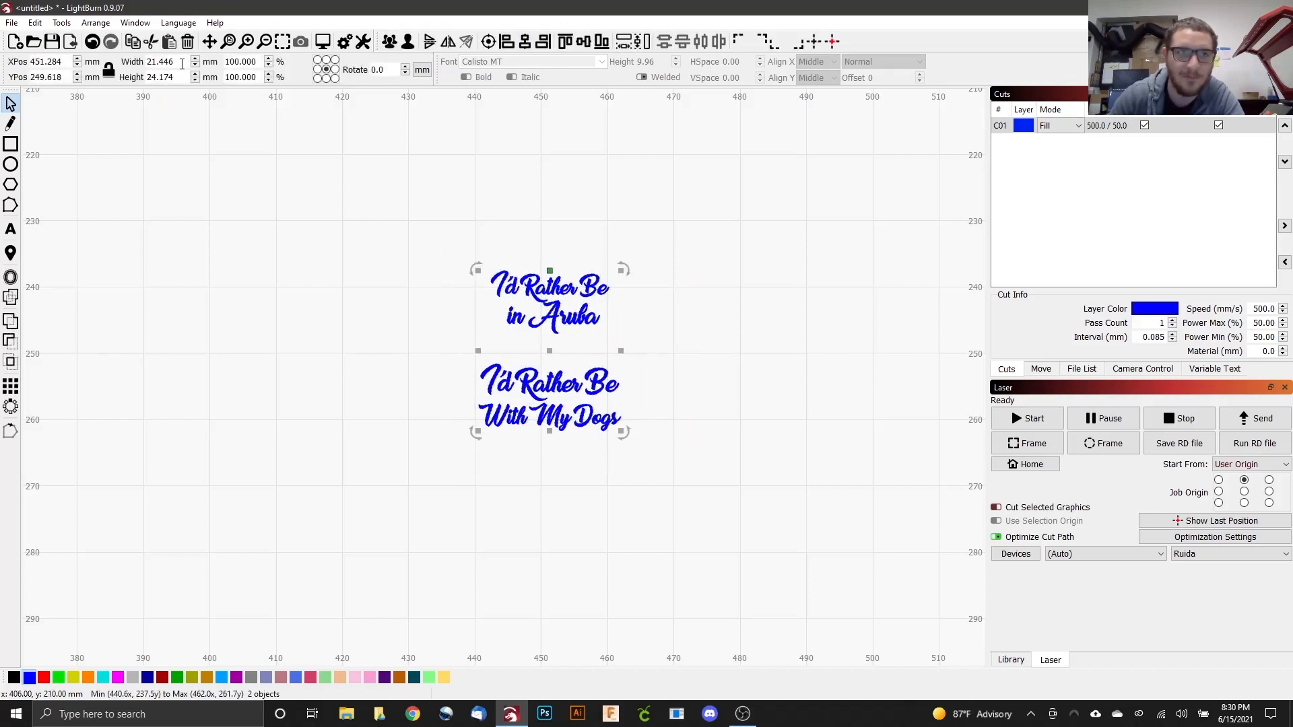
{"action": "left_click", "coordinate": [213, 169]}
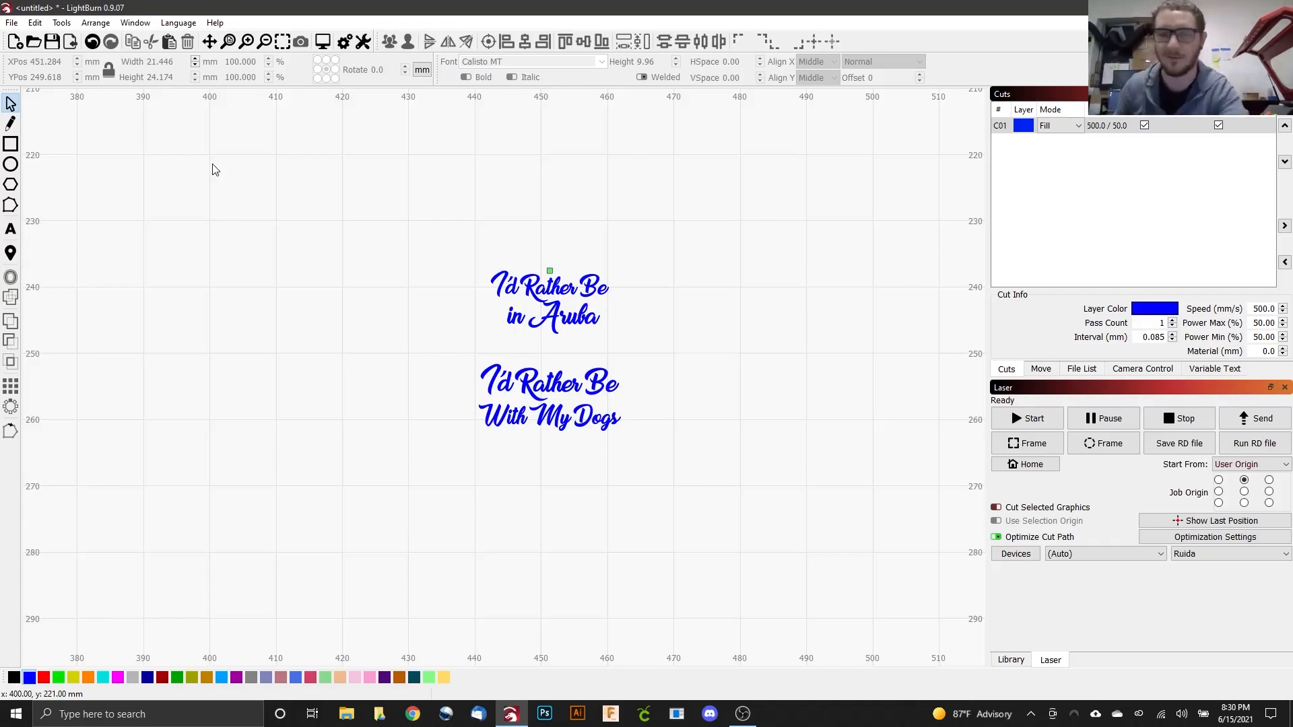
{"action": "mouse_move", "coordinate": [485, 365]}
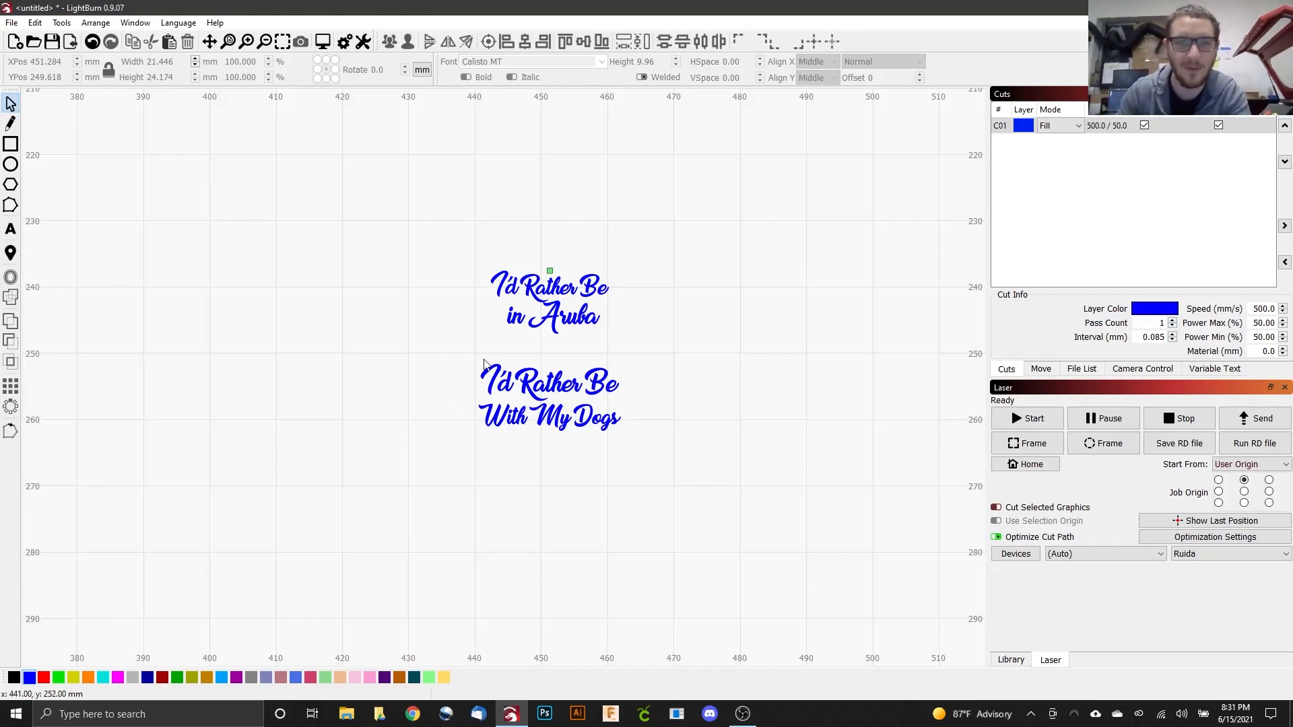
Set the Aruba design's width to 60 mm with the aspect-ratio lock on
{"action": "left_click", "coordinate": [548, 303]}
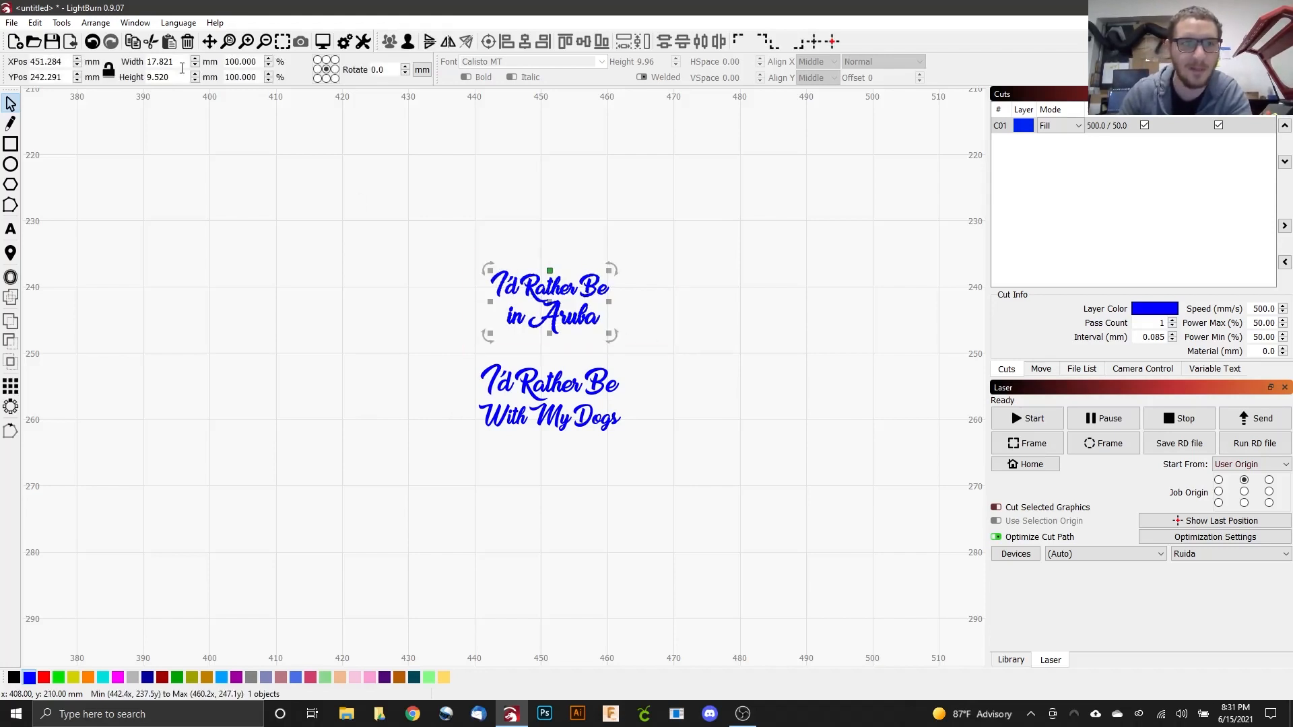
{"action": "triple_click", "coordinate": [159, 61]}
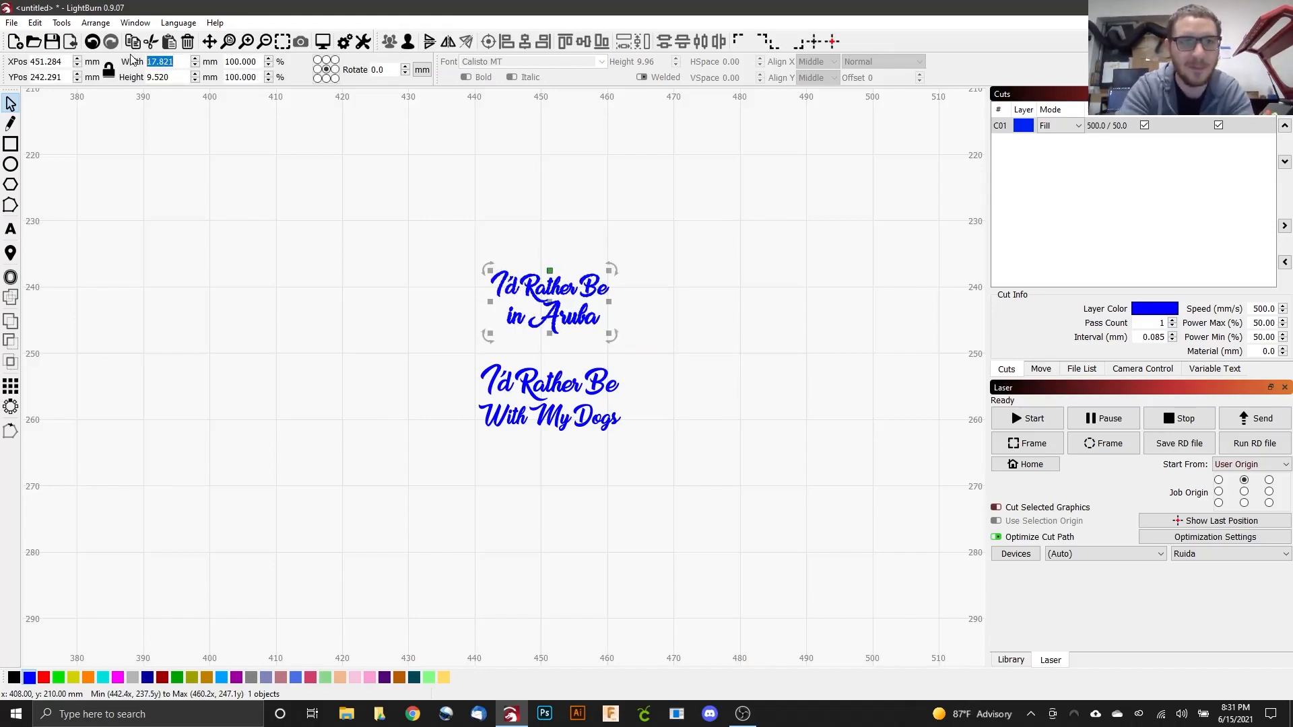
{"action": "type", "text": "60.000"}
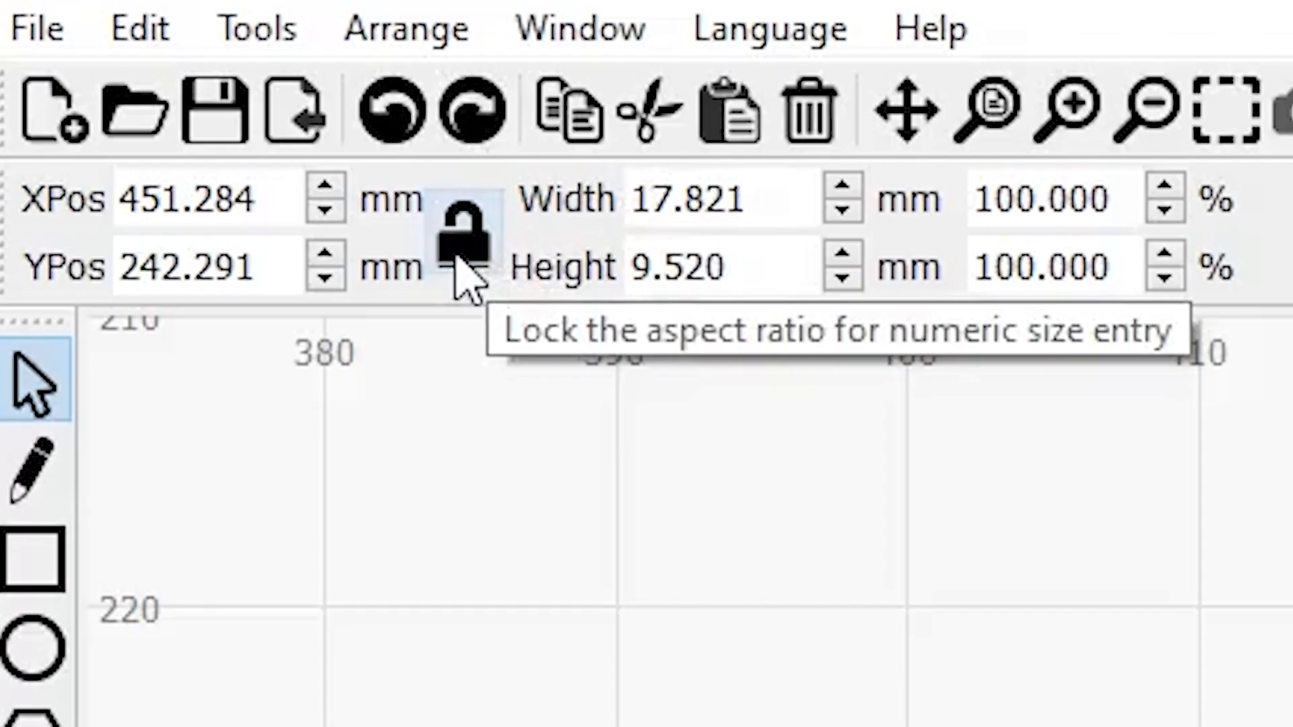
{"action": "left_click", "coordinate": [464, 243]}
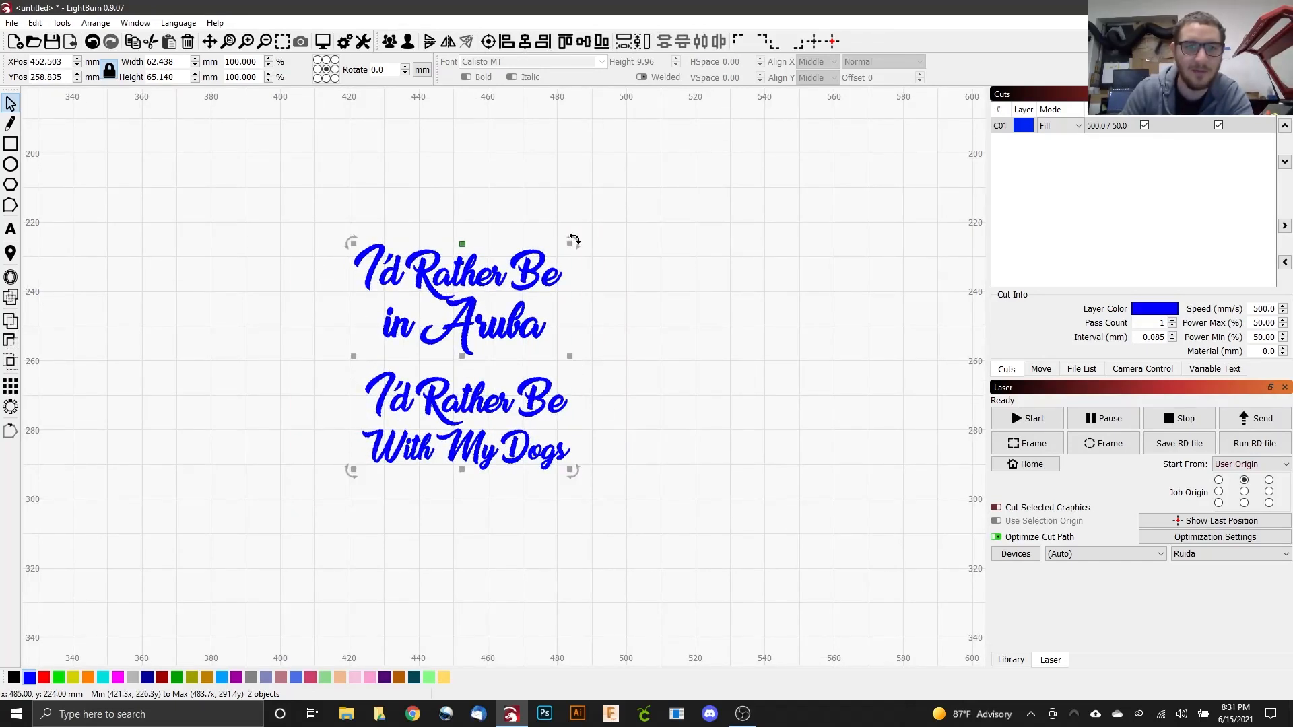
Rotate the Dogs design 90° so it reads vertically
{"action": "left_click", "coordinate": [609, 286]}
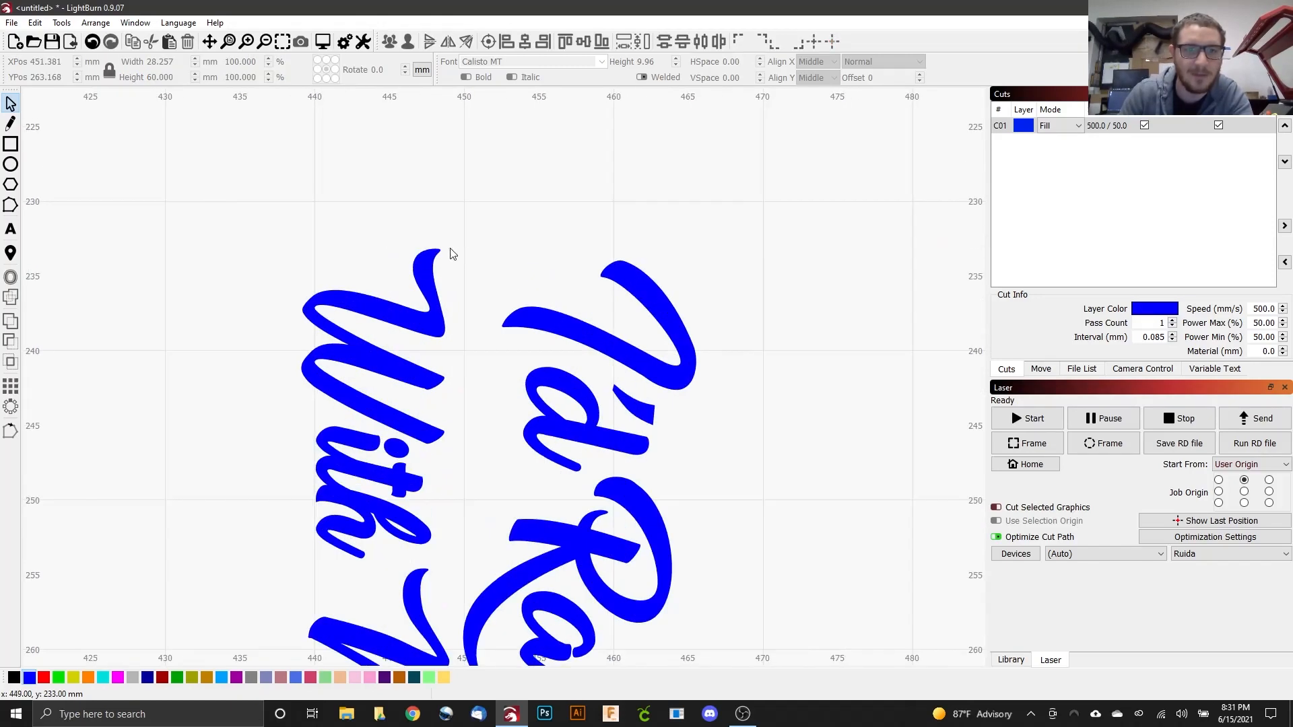
{"action": "mouse_move", "coordinate": [405, 262]}
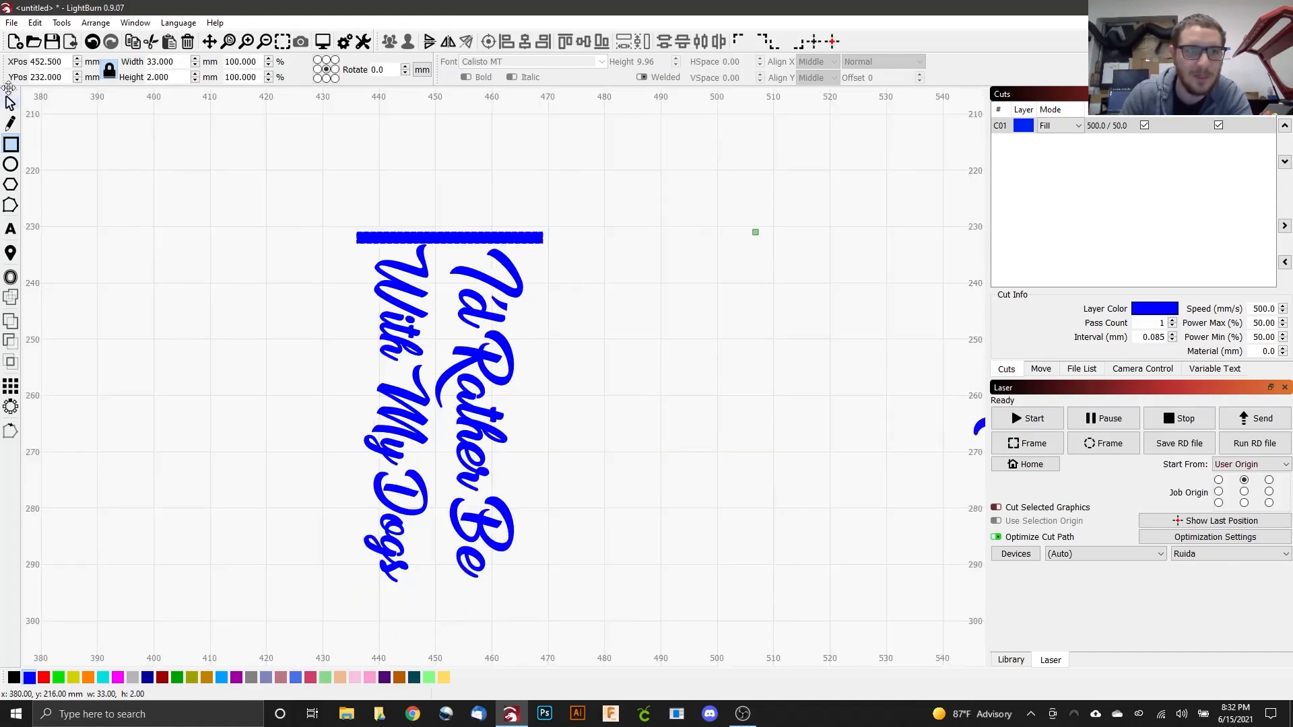
Drag a copy of the 33 × 2 mm bar below the vertical text
{"action": "left_click", "coordinate": [450, 238]}
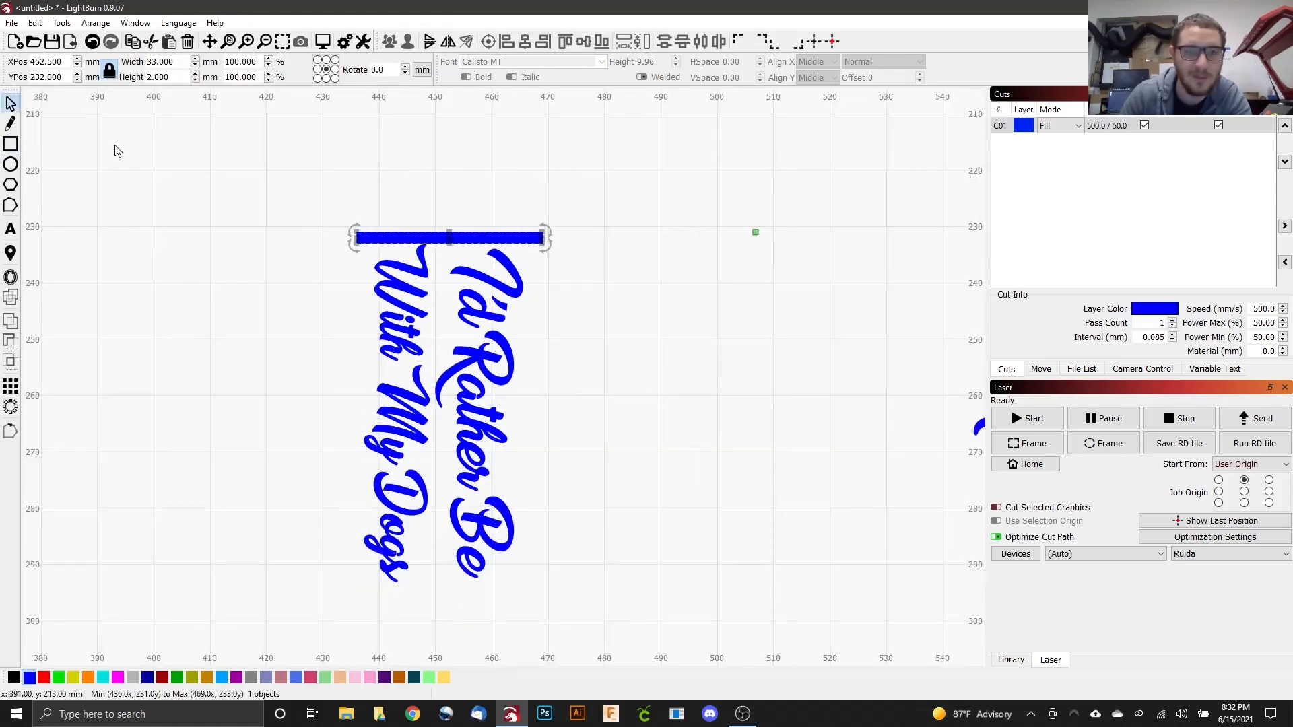
{"action": "left_click_drag", "start_coordinate": [450, 238], "coordinate": [313, 235]}
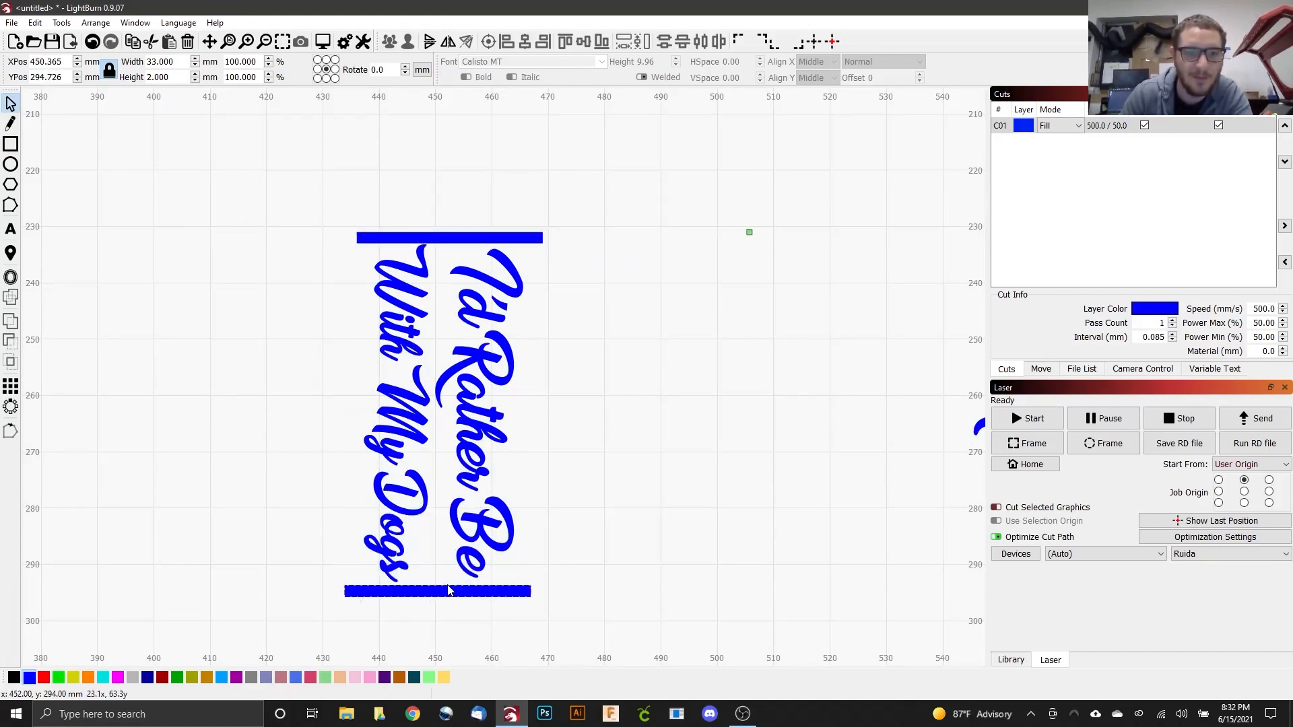
{"action": "left_click", "coordinate": [437, 591]}
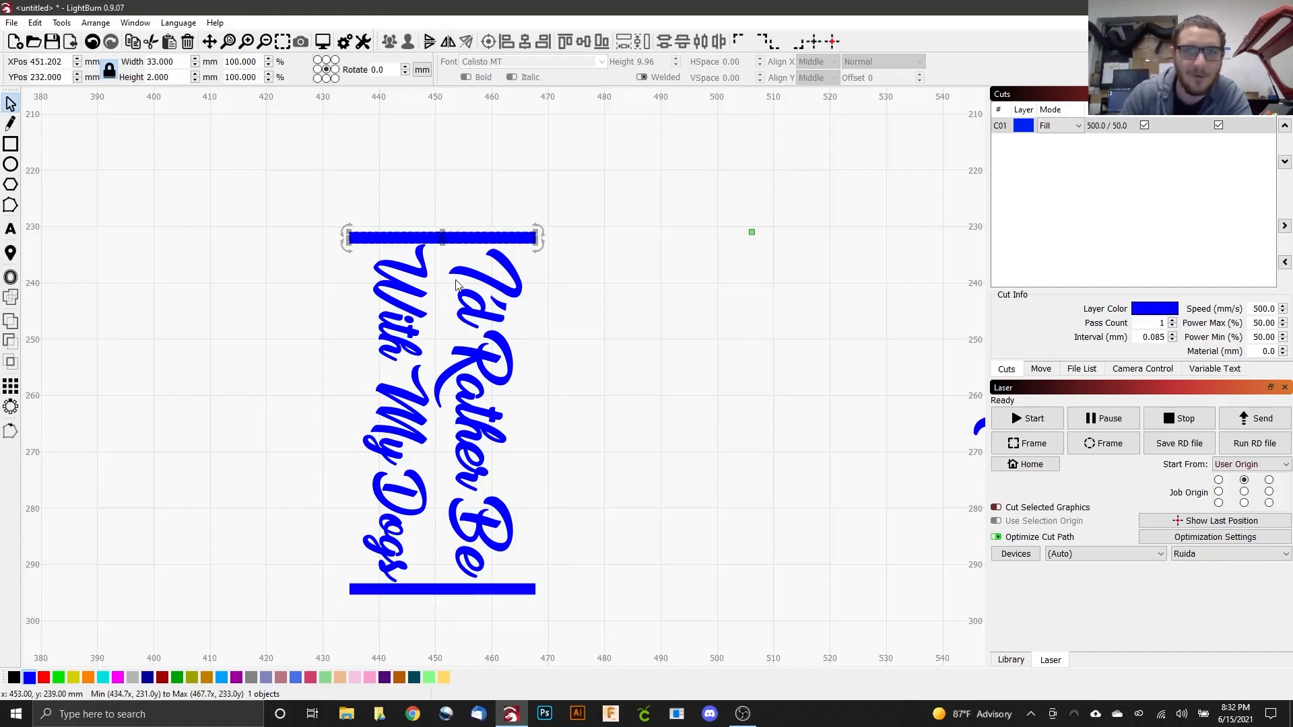
{"action": "mouse_move", "coordinate": [598, 303]}
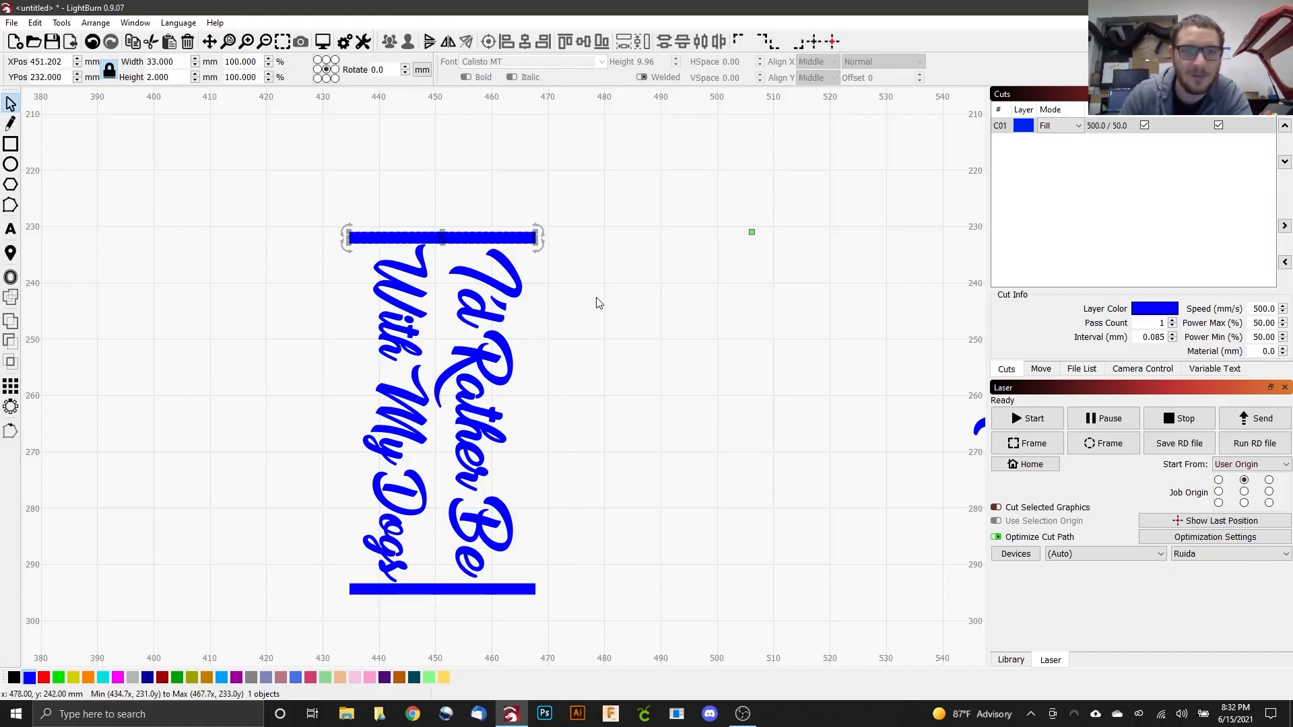
Put the top bar on a new yellow layer
{"action": "left_click", "coordinate": [442, 239]}
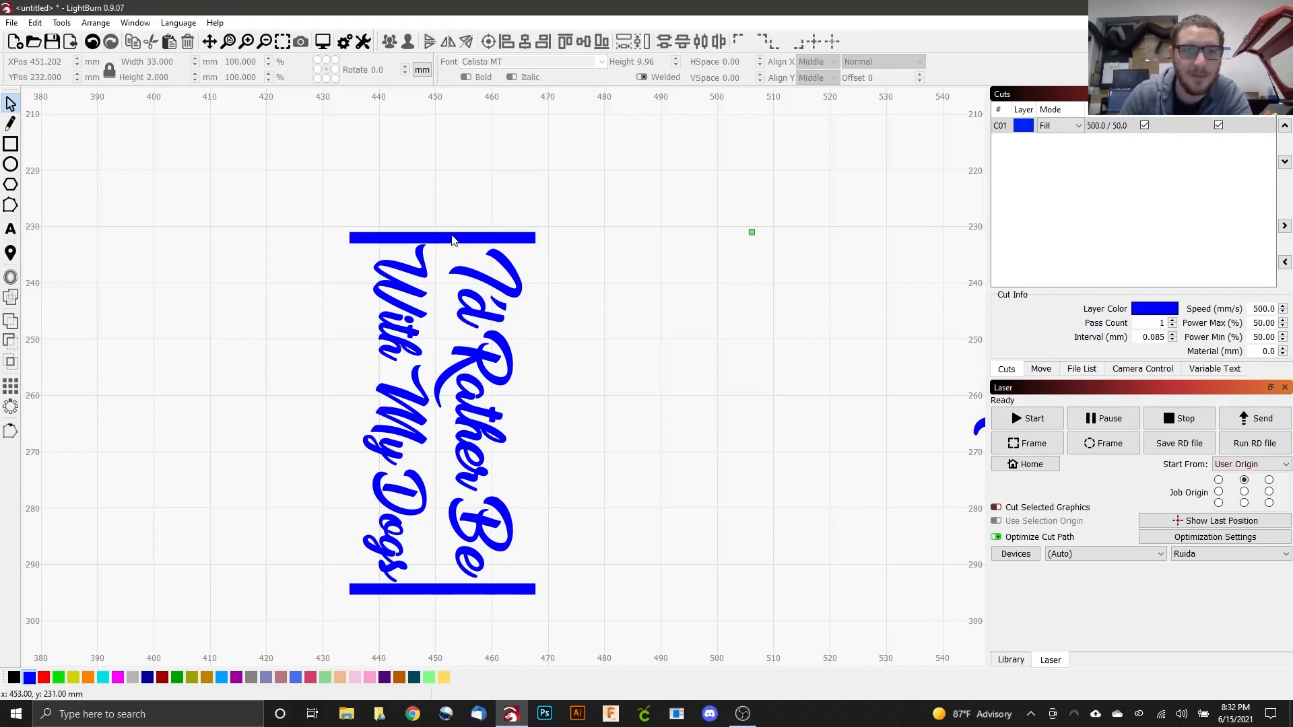
{"action": "left_click", "coordinate": [441, 239]}
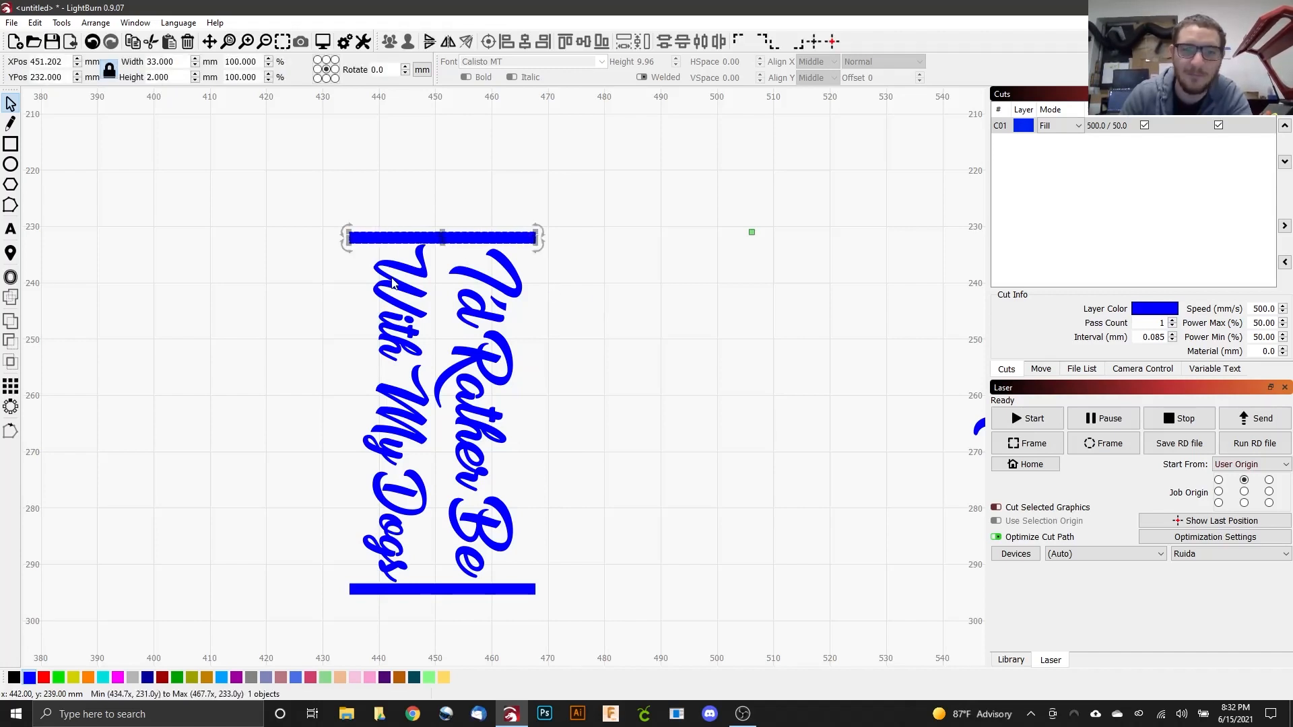
{"action": "mouse_move", "coordinate": [132, 693]}
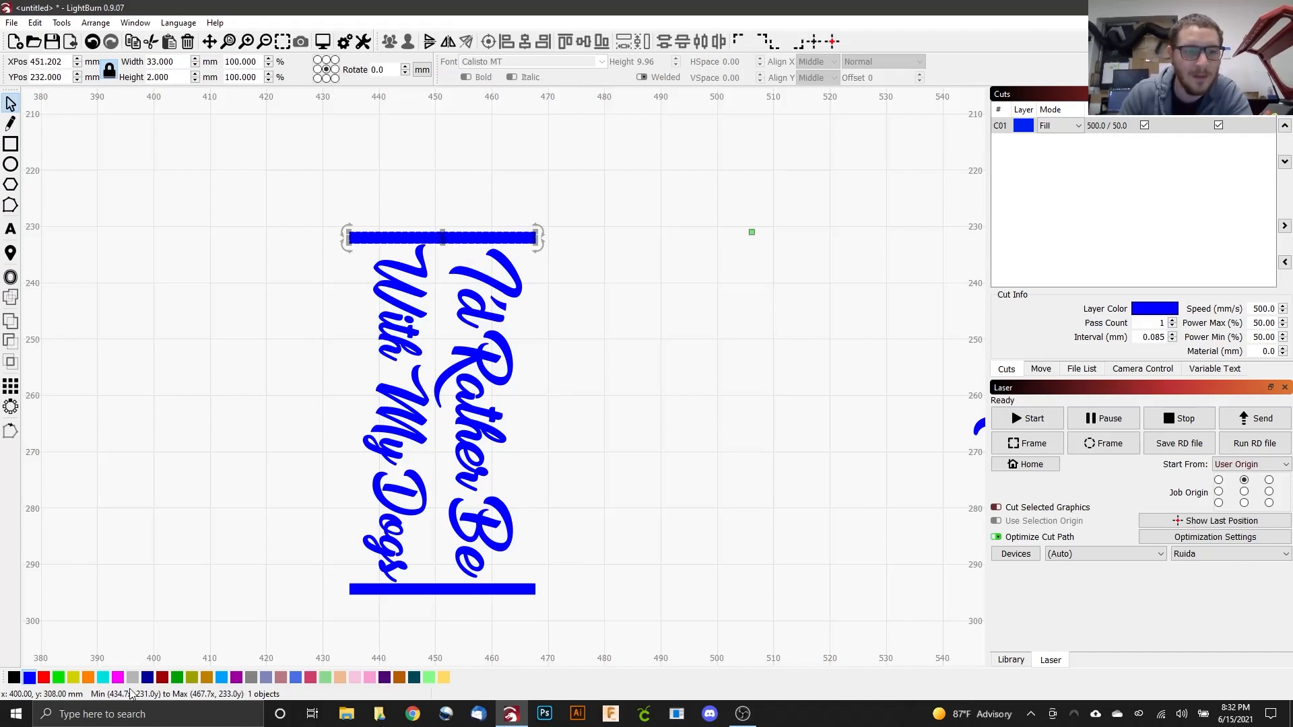
{"action": "left_click", "coordinate": [72, 676]}
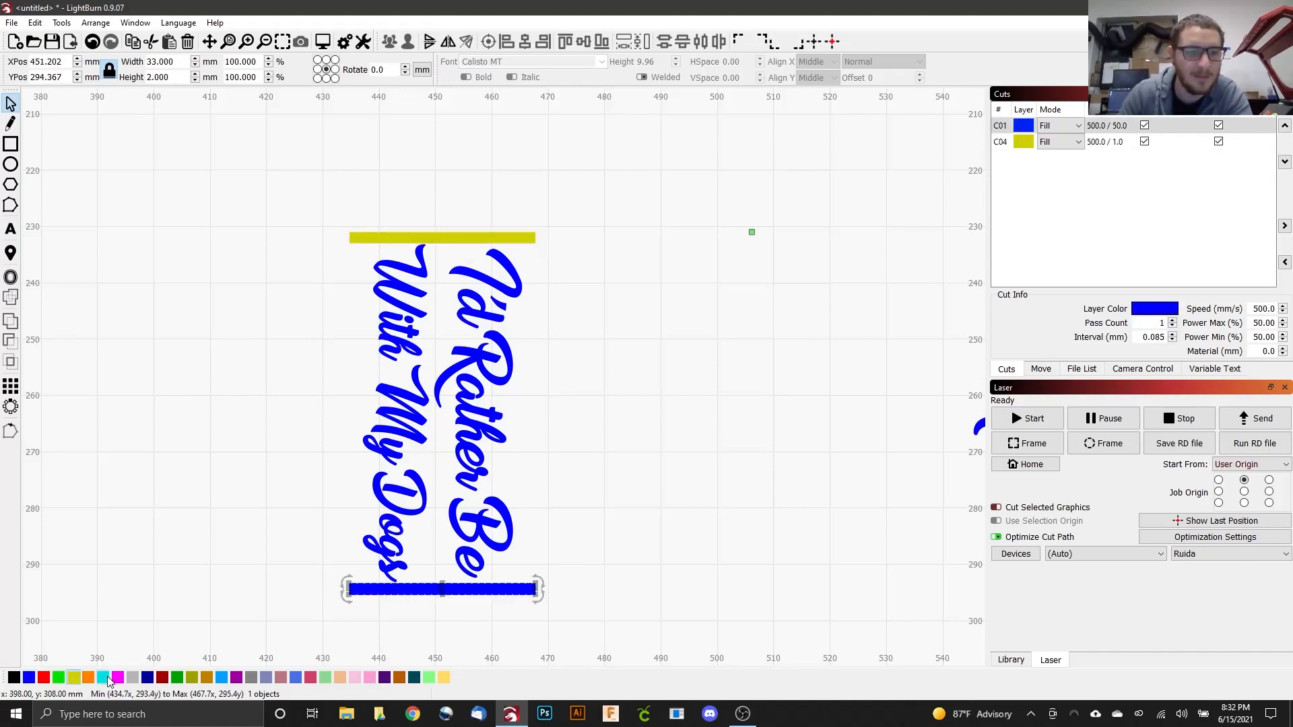
Move cyan layer C06 to the top of the cut order and check the yellow bar's layer
{"action": "left_click", "coordinate": [101, 677]}
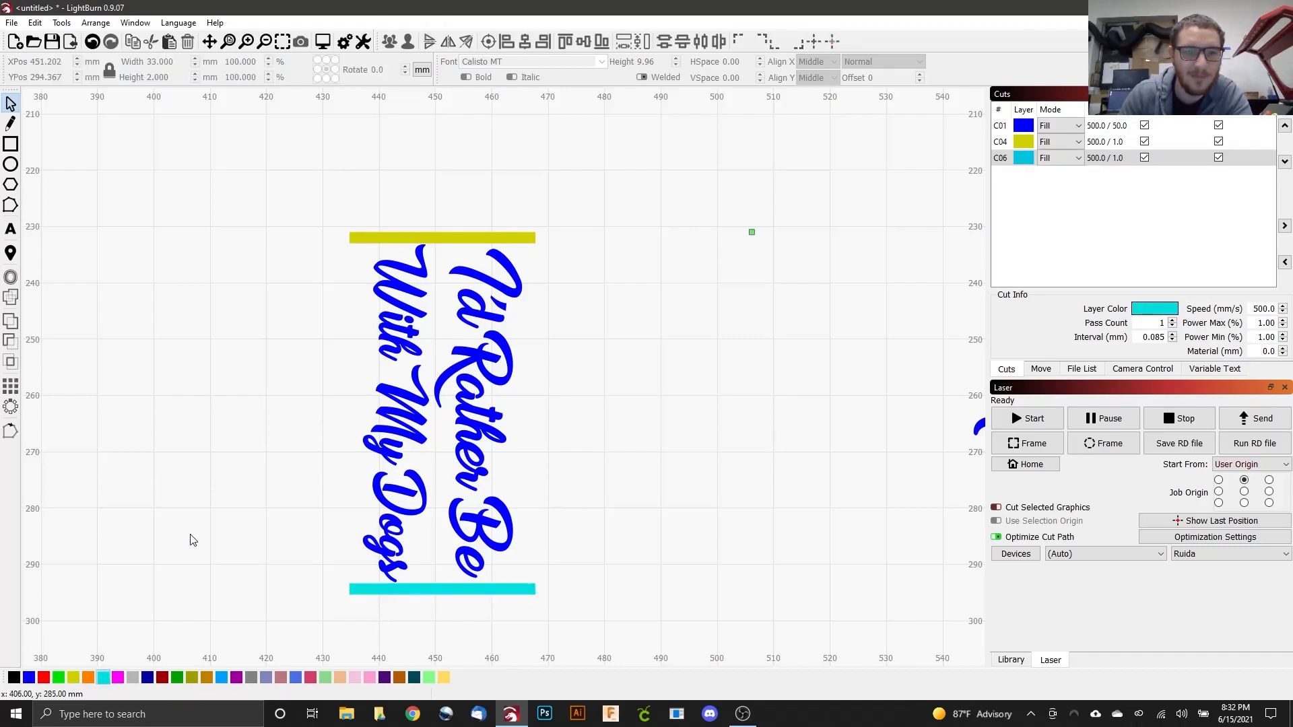
{"action": "mouse_move", "coordinate": [458, 436]}
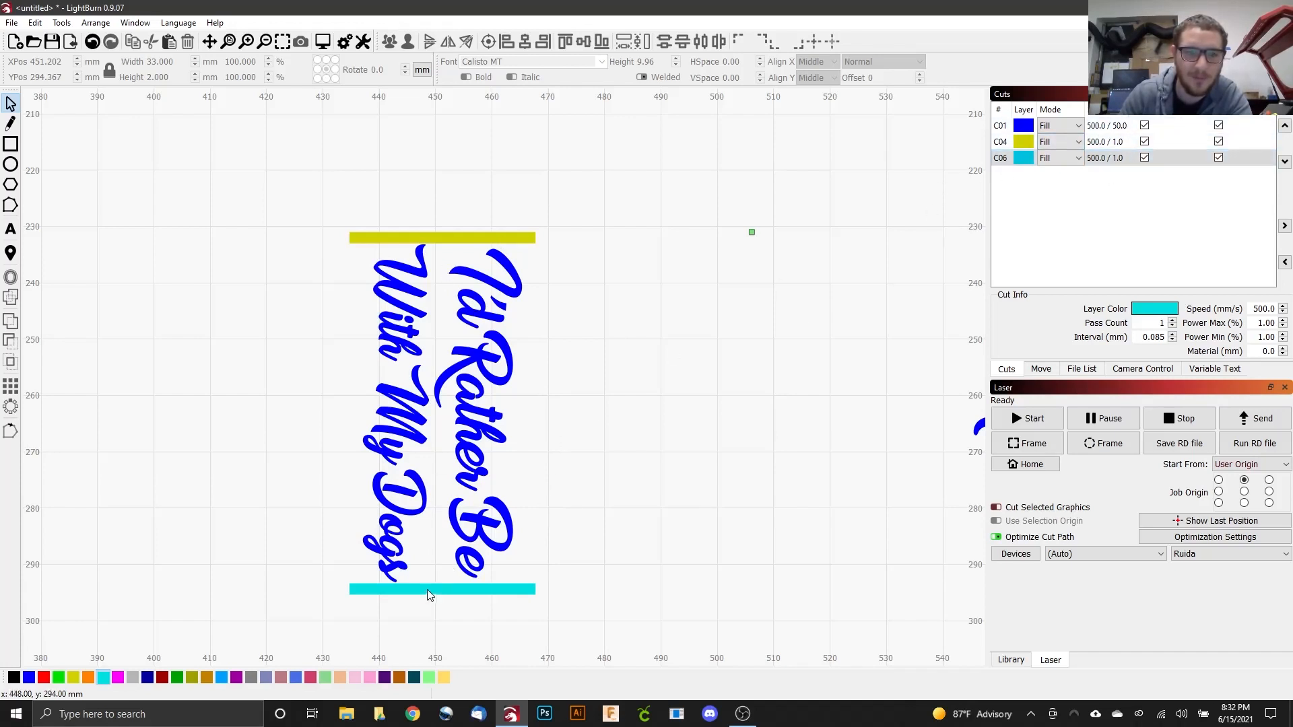
{"action": "left_click", "coordinate": [441, 589]}
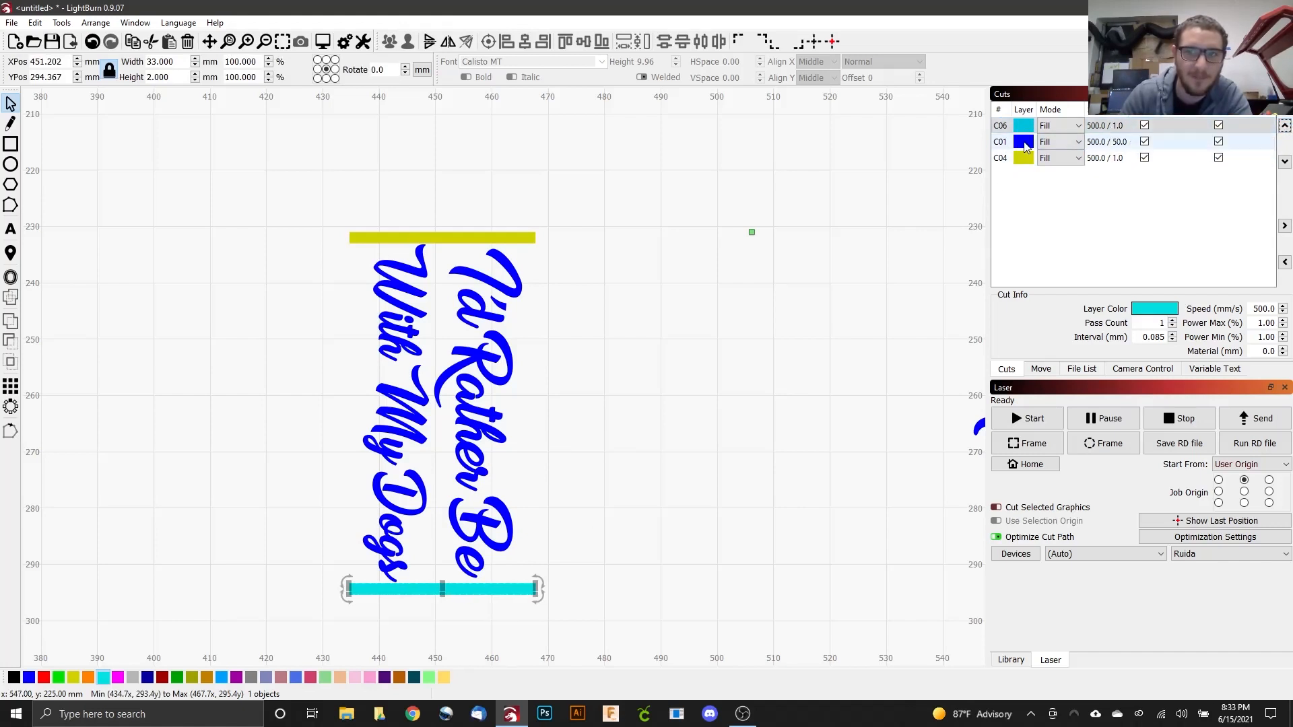
{"action": "left_click", "coordinate": [1023, 141]}
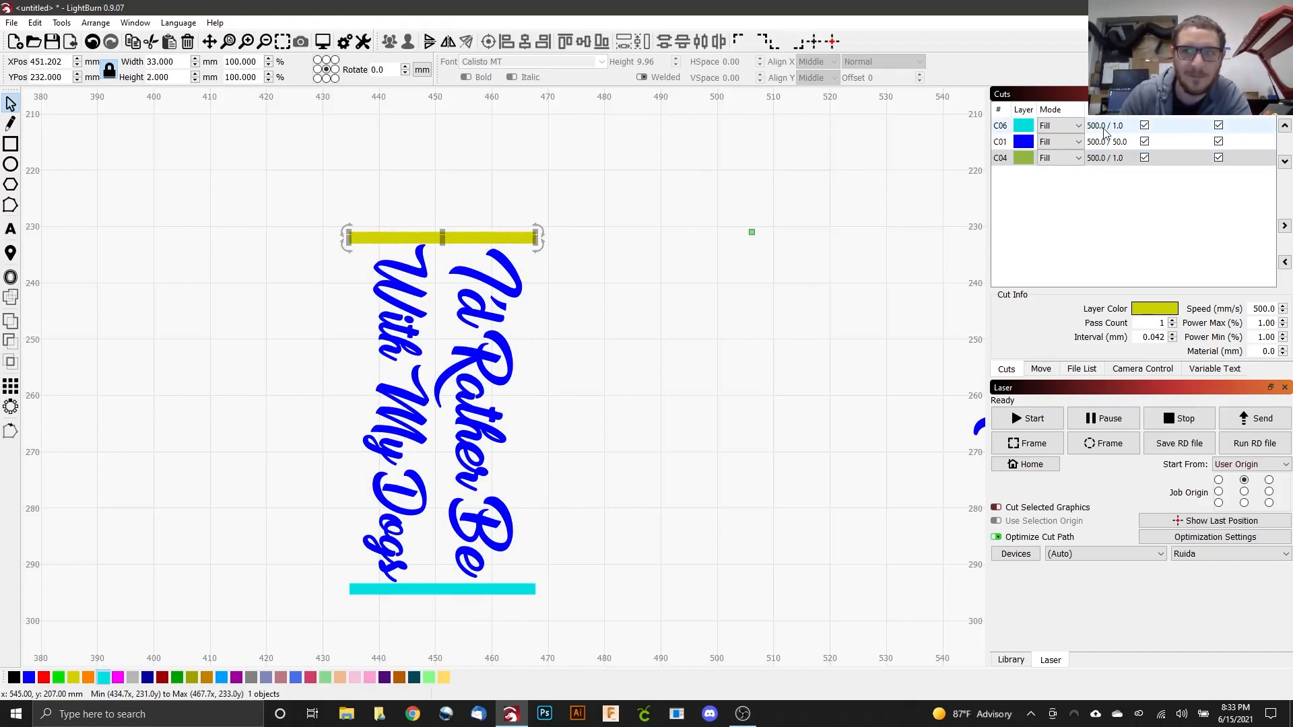
{"action": "mouse_move", "coordinate": [1117, 132]}
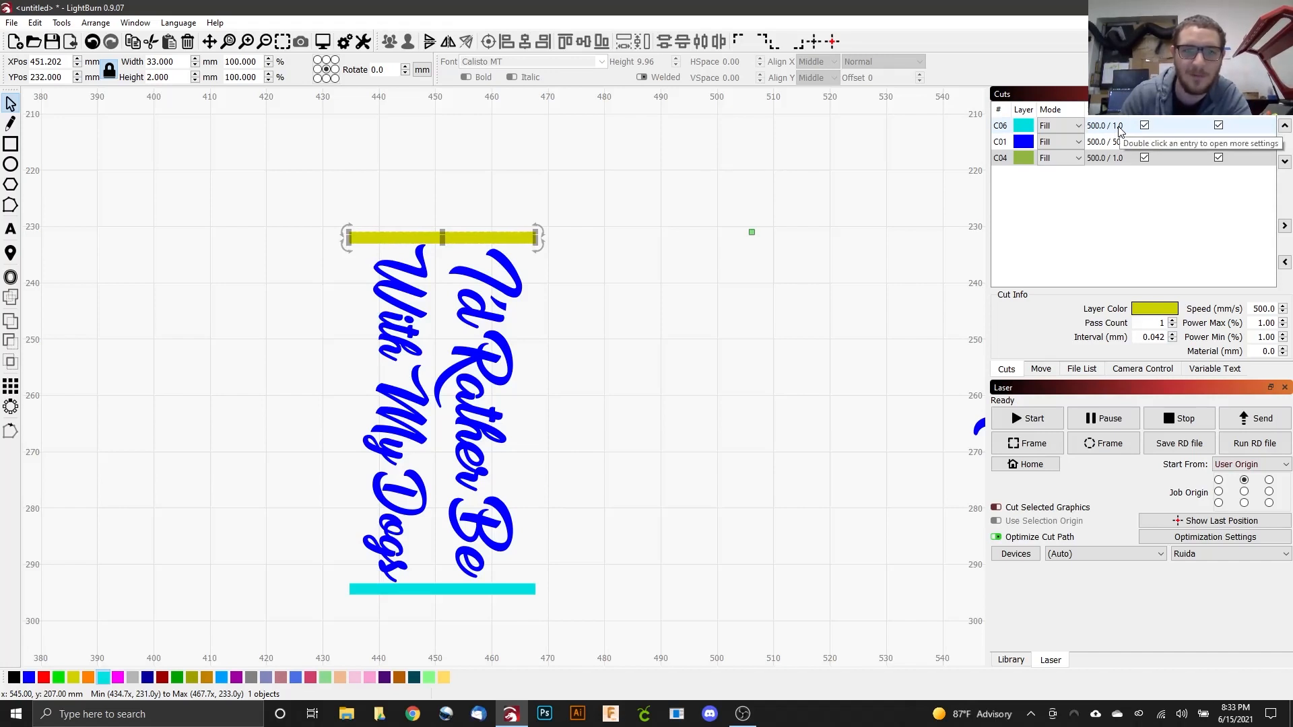
{"action": "mouse_move", "coordinate": [1129, 231]}
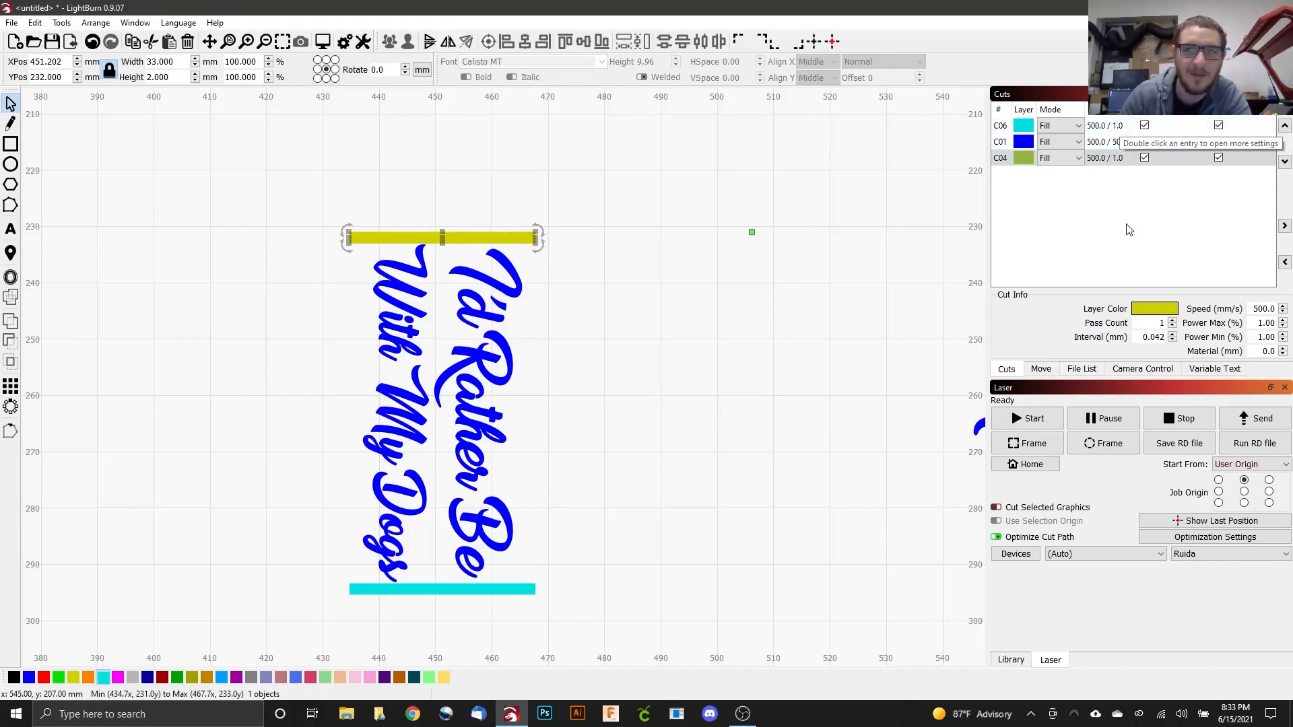
{"action": "mouse_move", "coordinate": [1109, 221]}
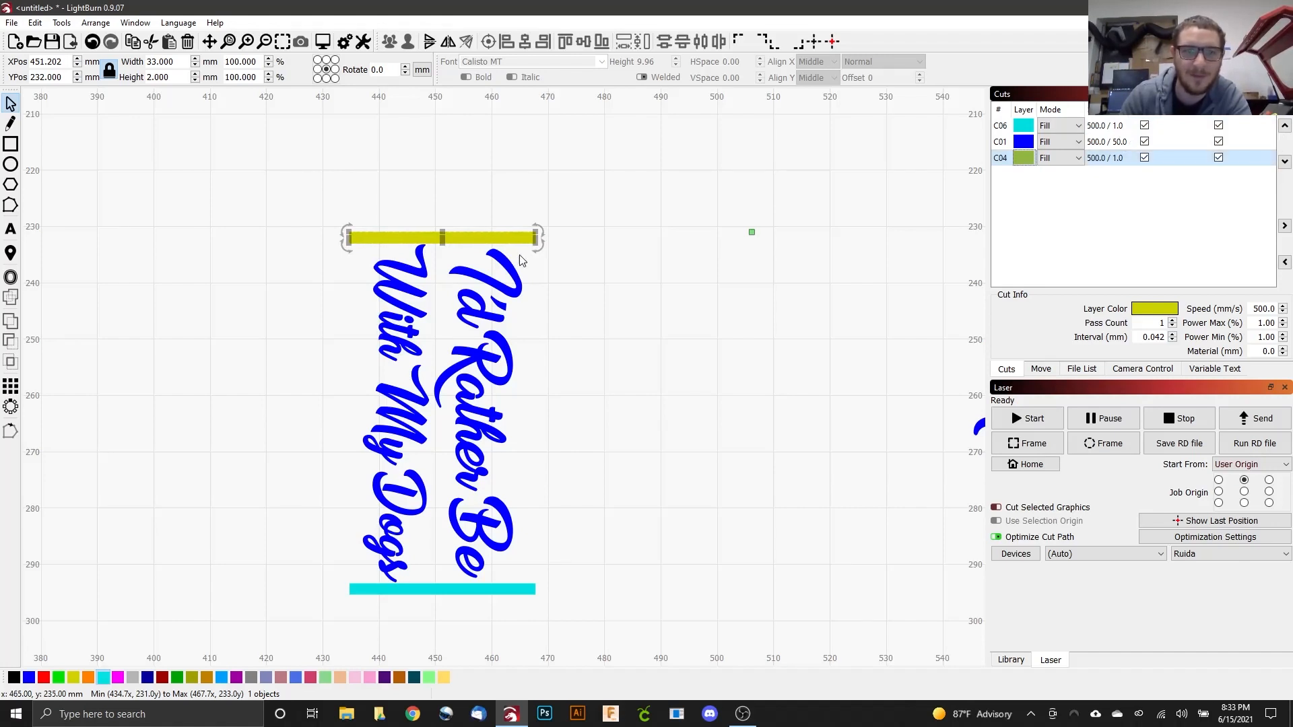
{"action": "mouse_move", "coordinate": [400, 592]}
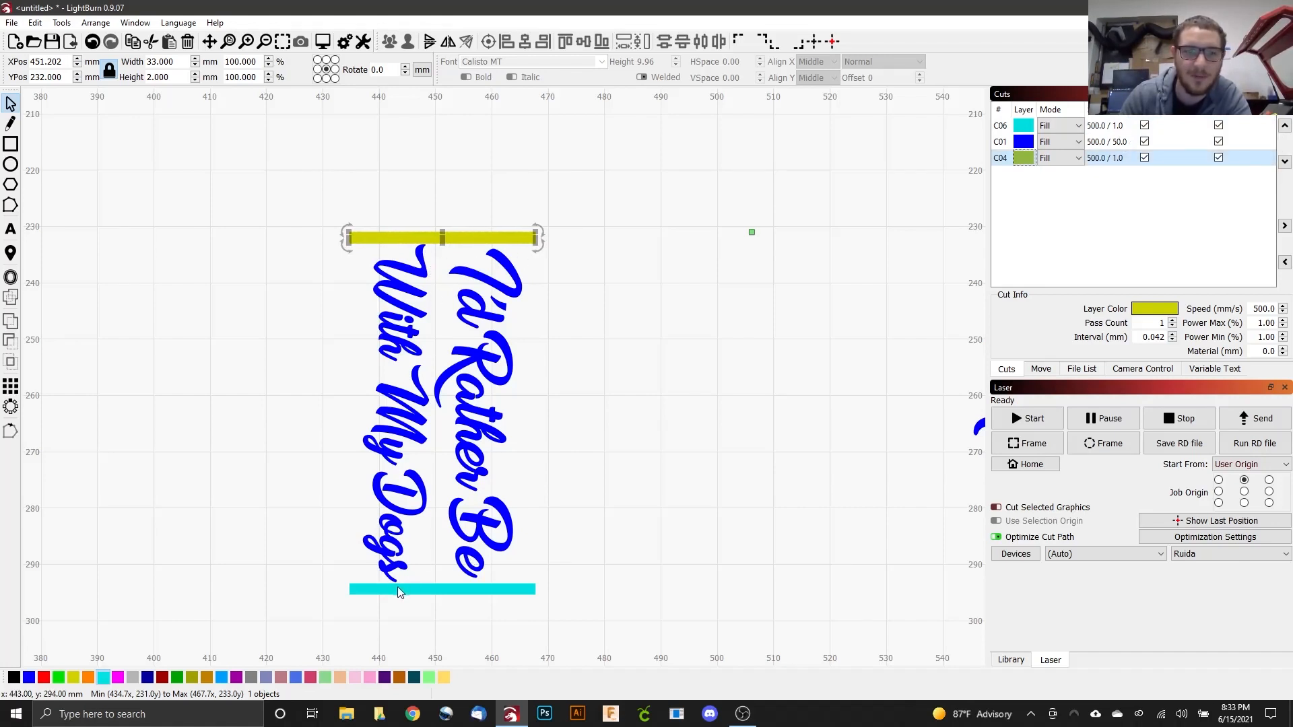
{"action": "mouse_move", "coordinate": [451, 256]}
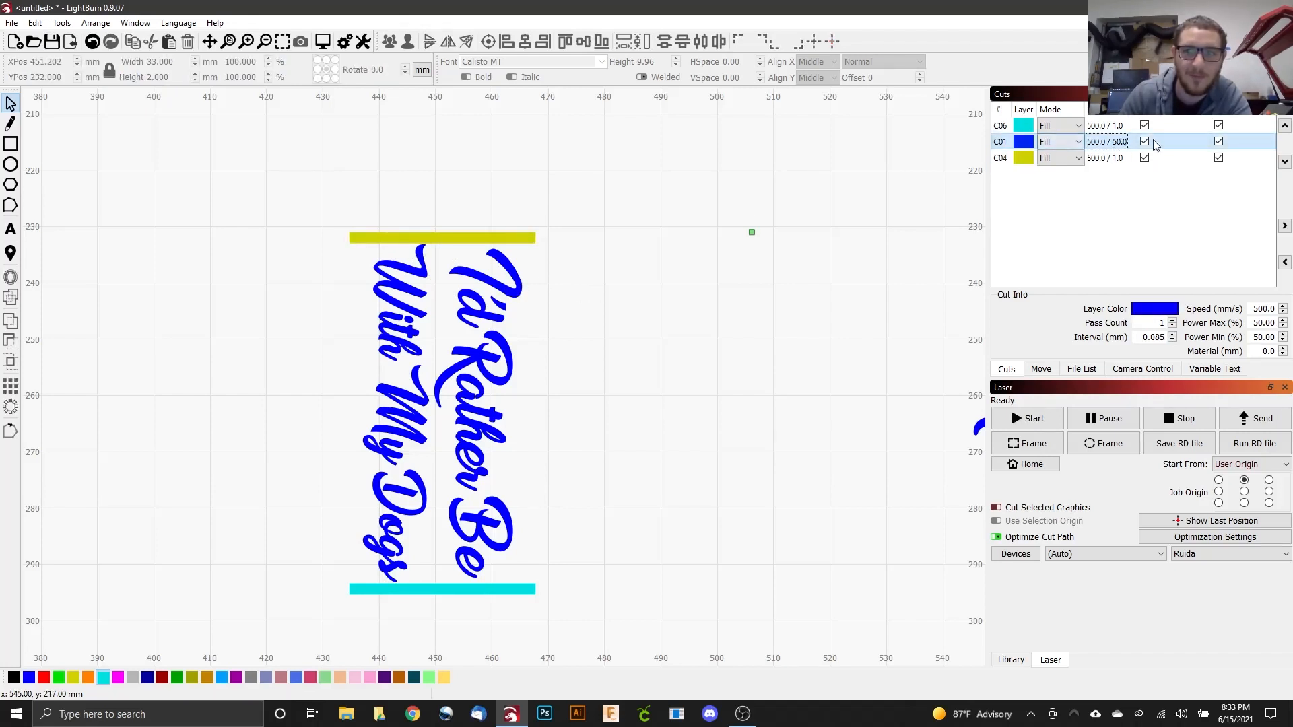
Assign the Glass library preset (400 mm/s, 18% power) to the blue text layer
{"action": "left_click", "coordinate": [1011, 661]}
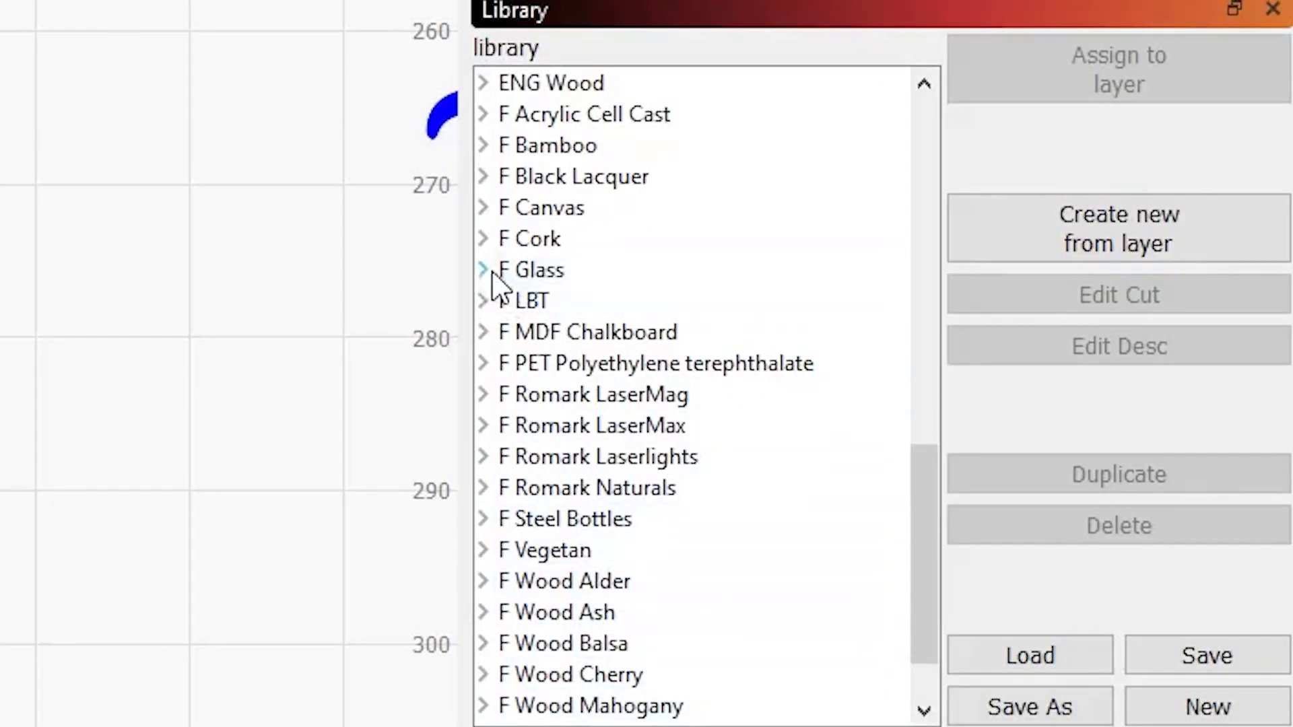
{"action": "left_click", "coordinate": [484, 269]}
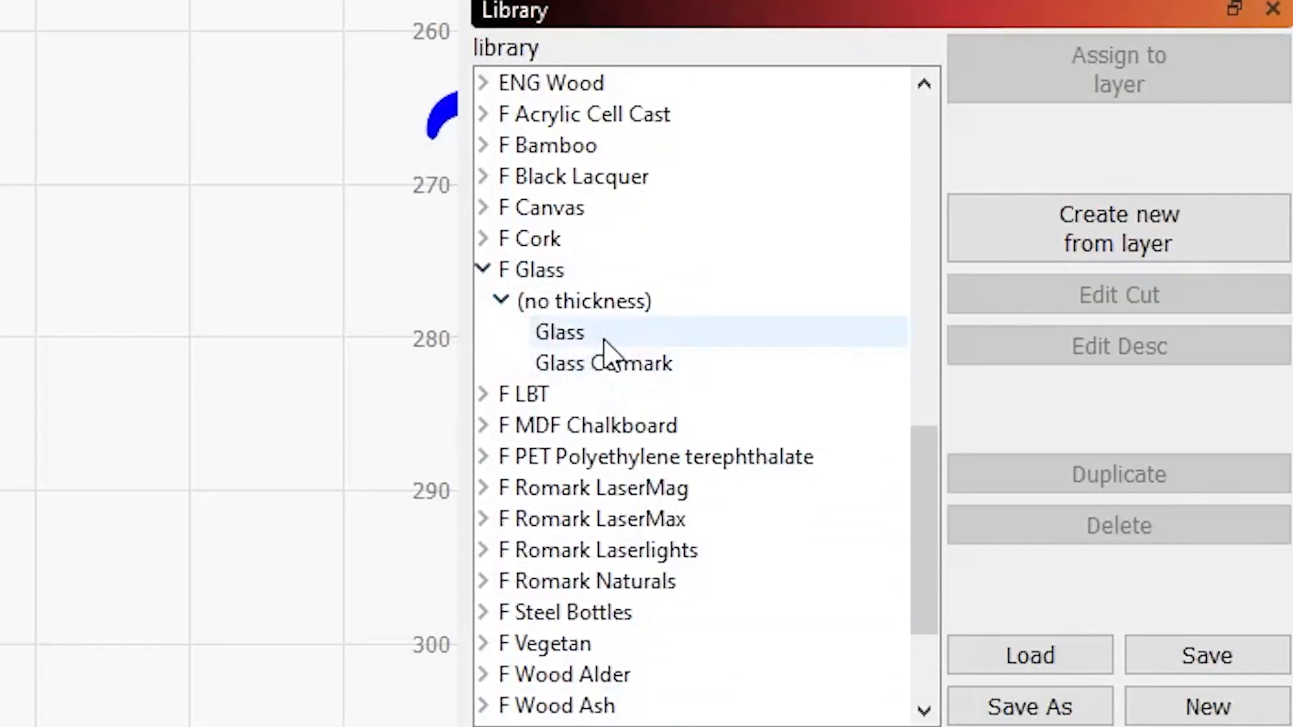
{"action": "left_click", "coordinate": [560, 332]}
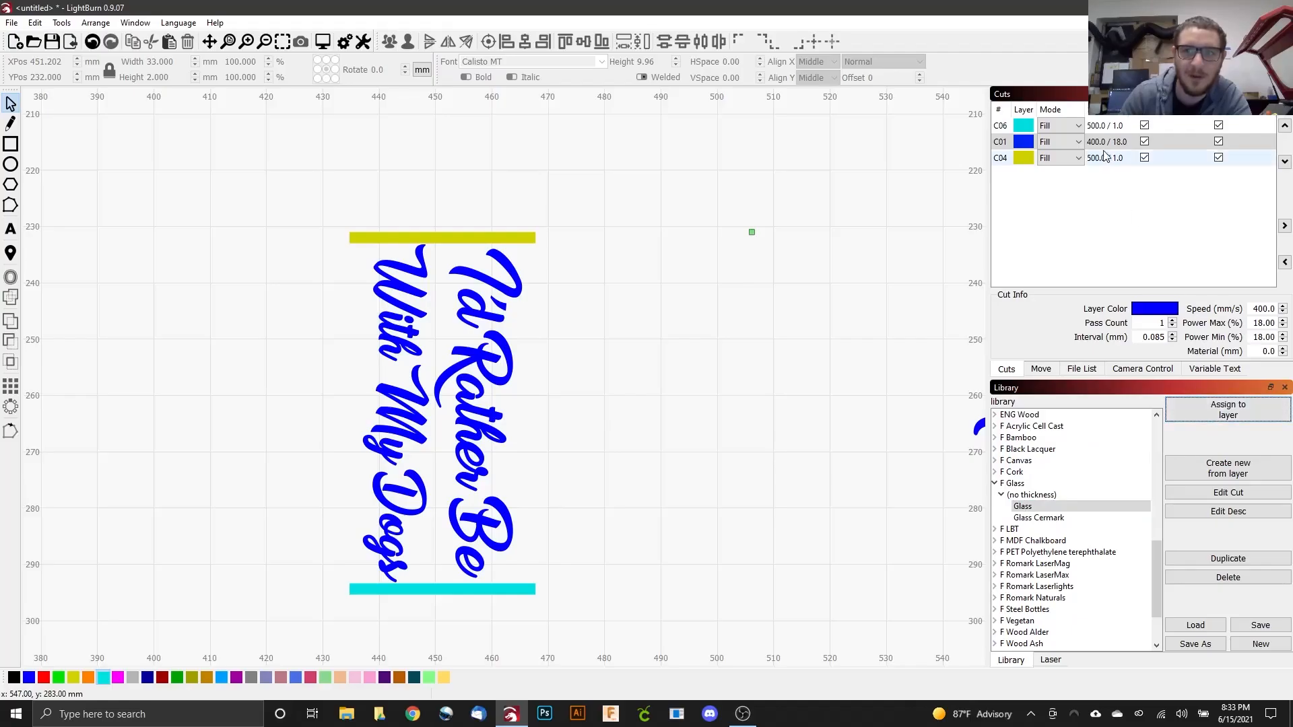
{"action": "left_click", "coordinate": [1106, 141]}
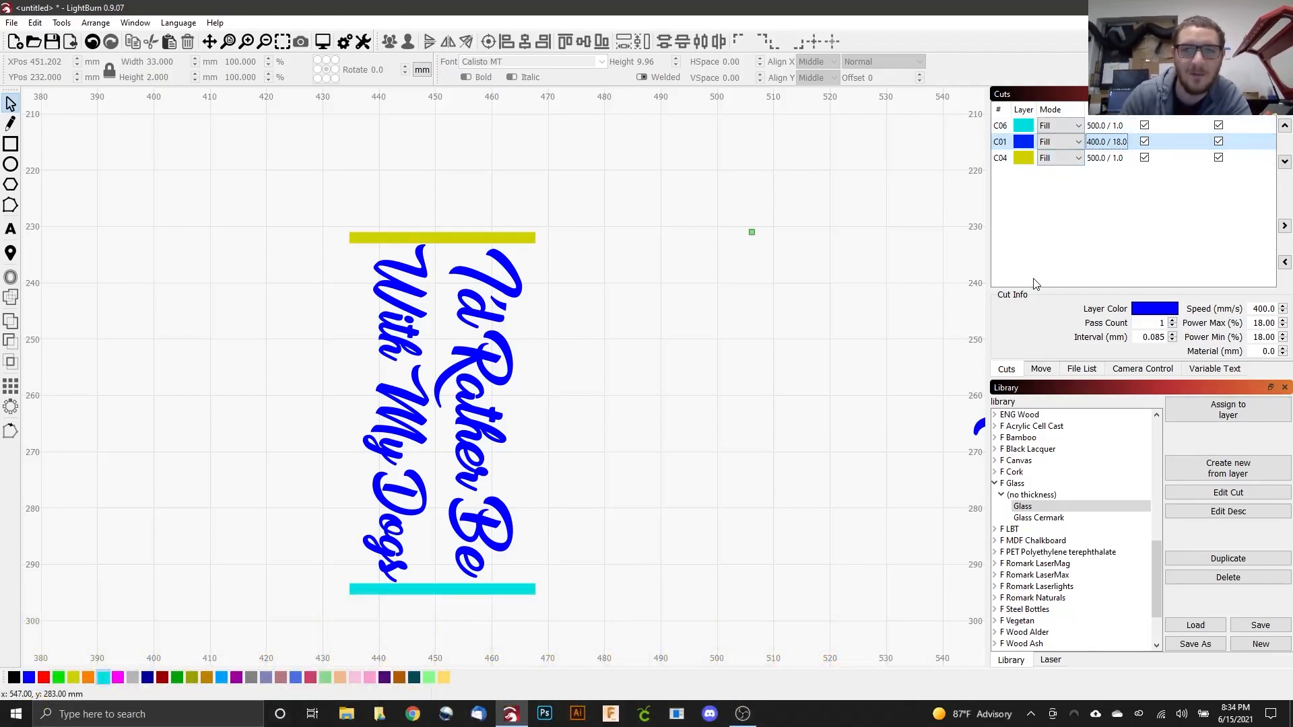
{"action": "mouse_move", "coordinate": [1026, 456]}
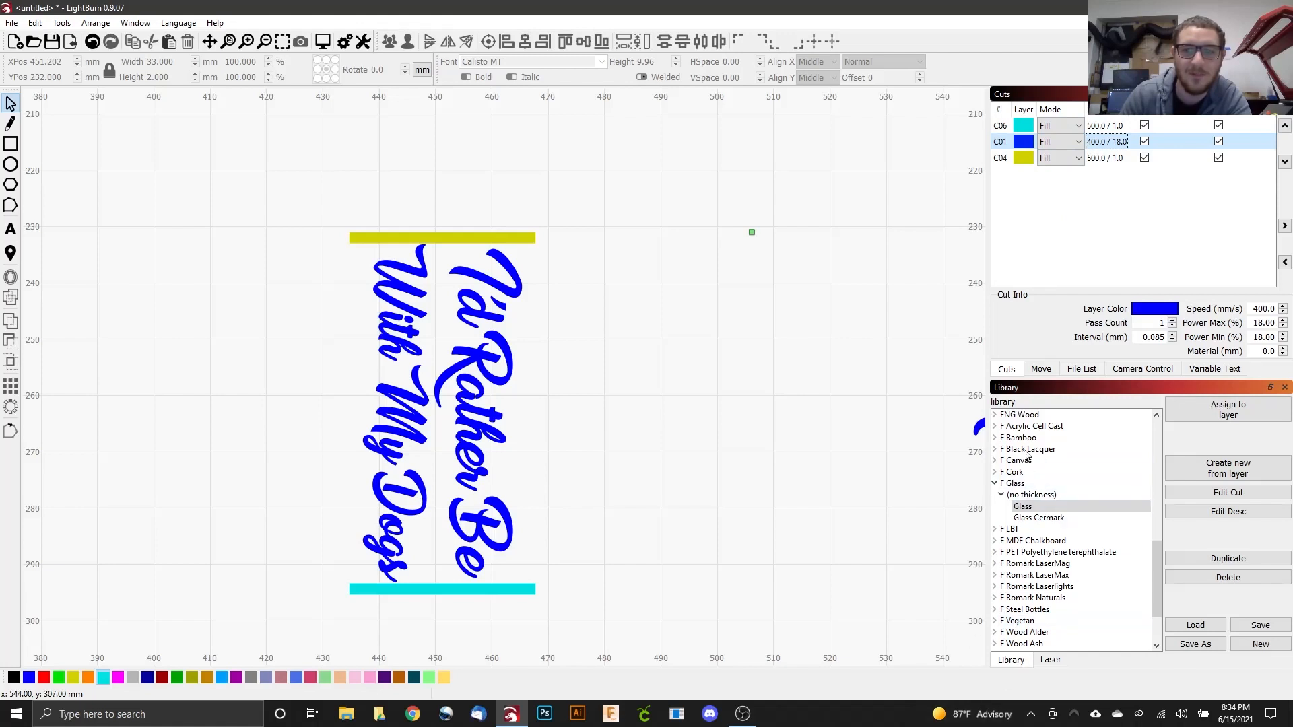
Enable rotary for a 50 mm roller with a 61 mm object diameter
{"action": "left_click", "coordinate": [1050, 661]}
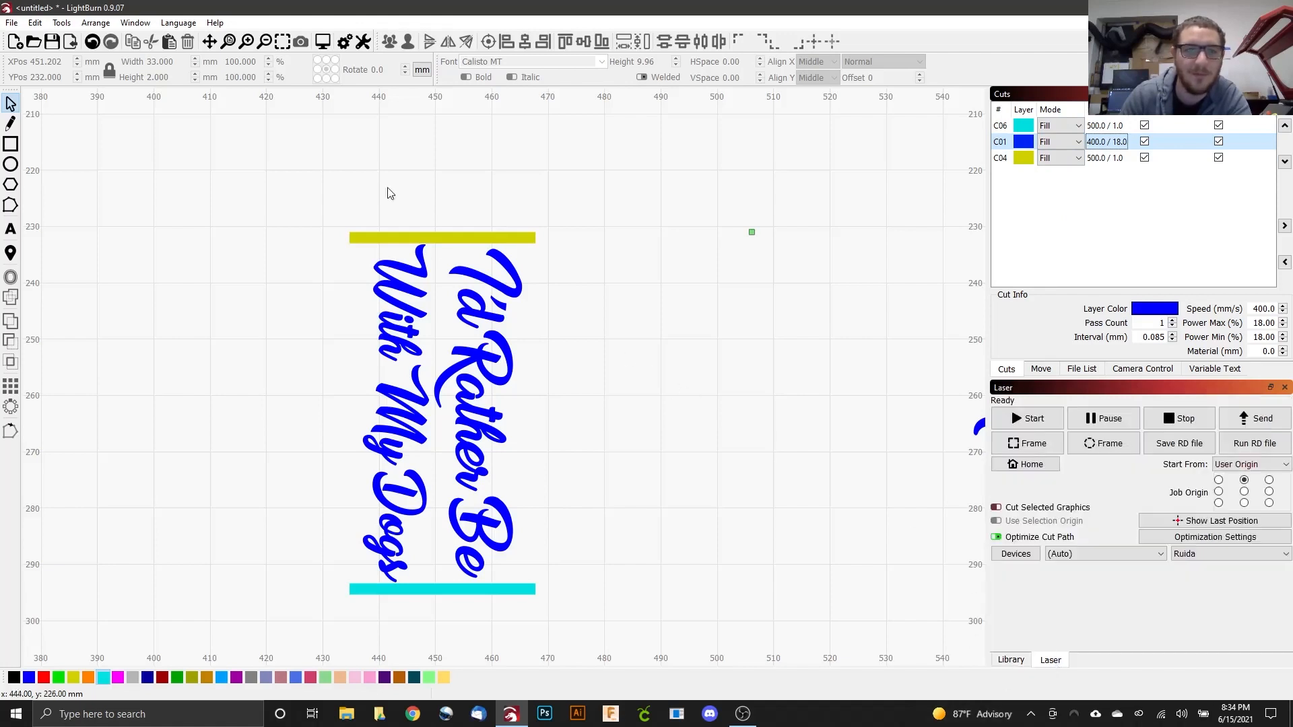
{"action": "left_click", "coordinate": [61, 22]}
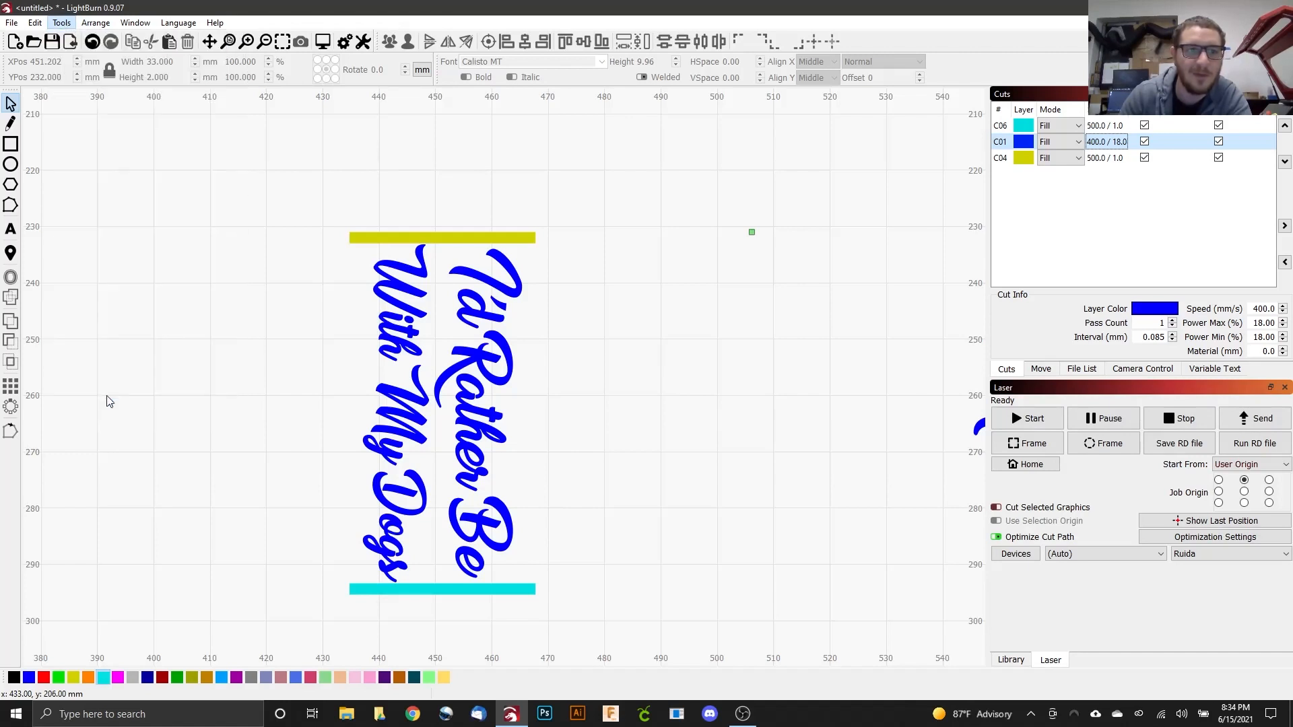
{"action": "left_click", "coordinate": [62, 22]}
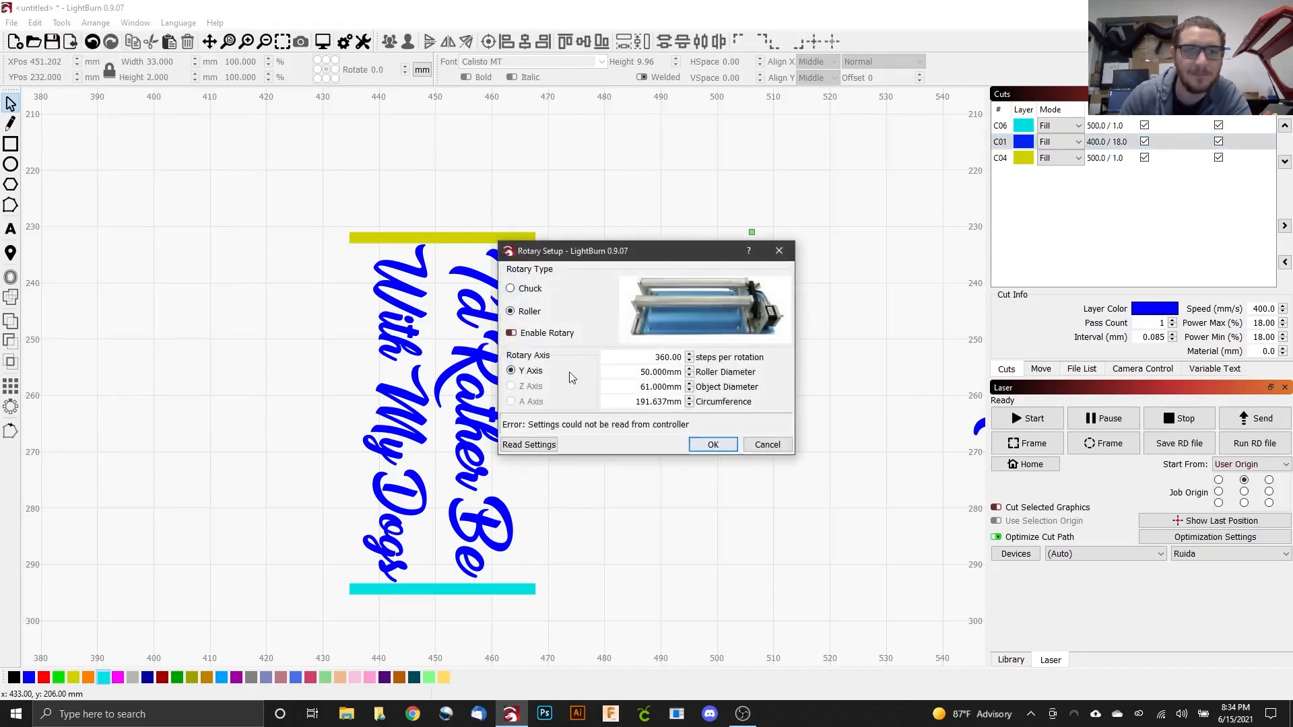
{"action": "left_click", "coordinate": [510, 332]}
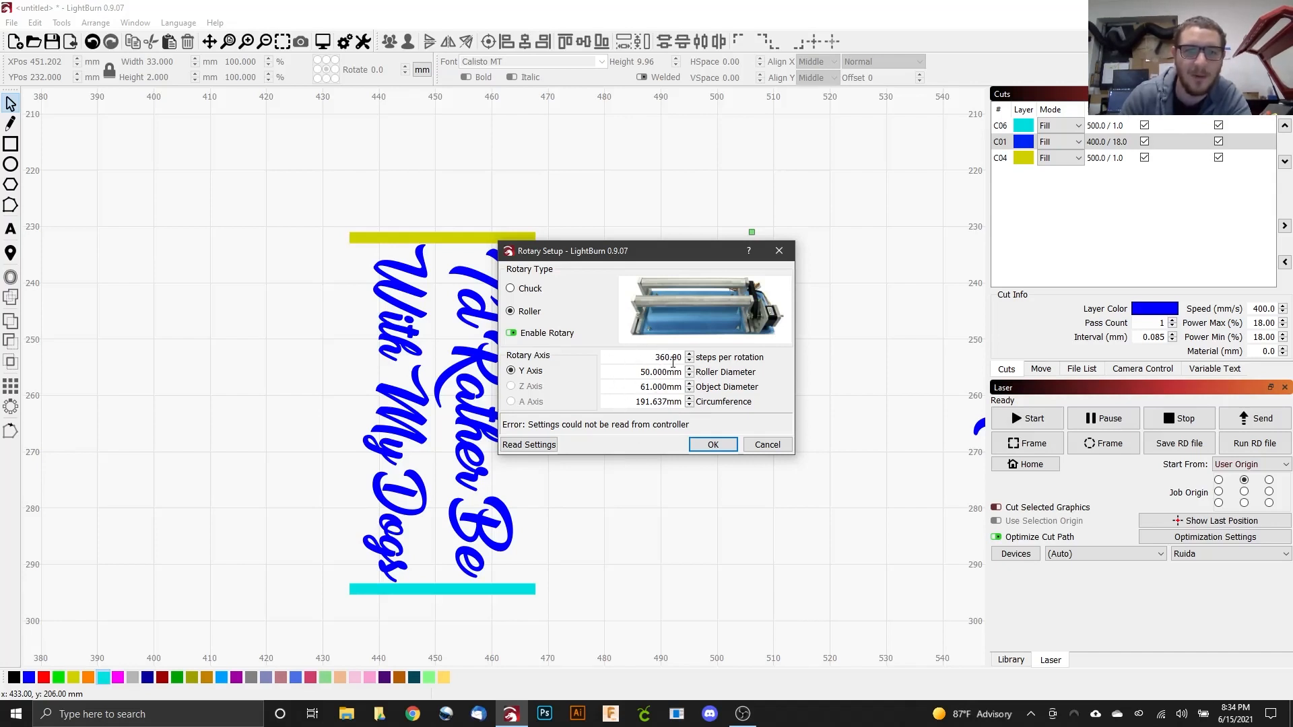
{"action": "mouse_move", "coordinate": [553, 345]}
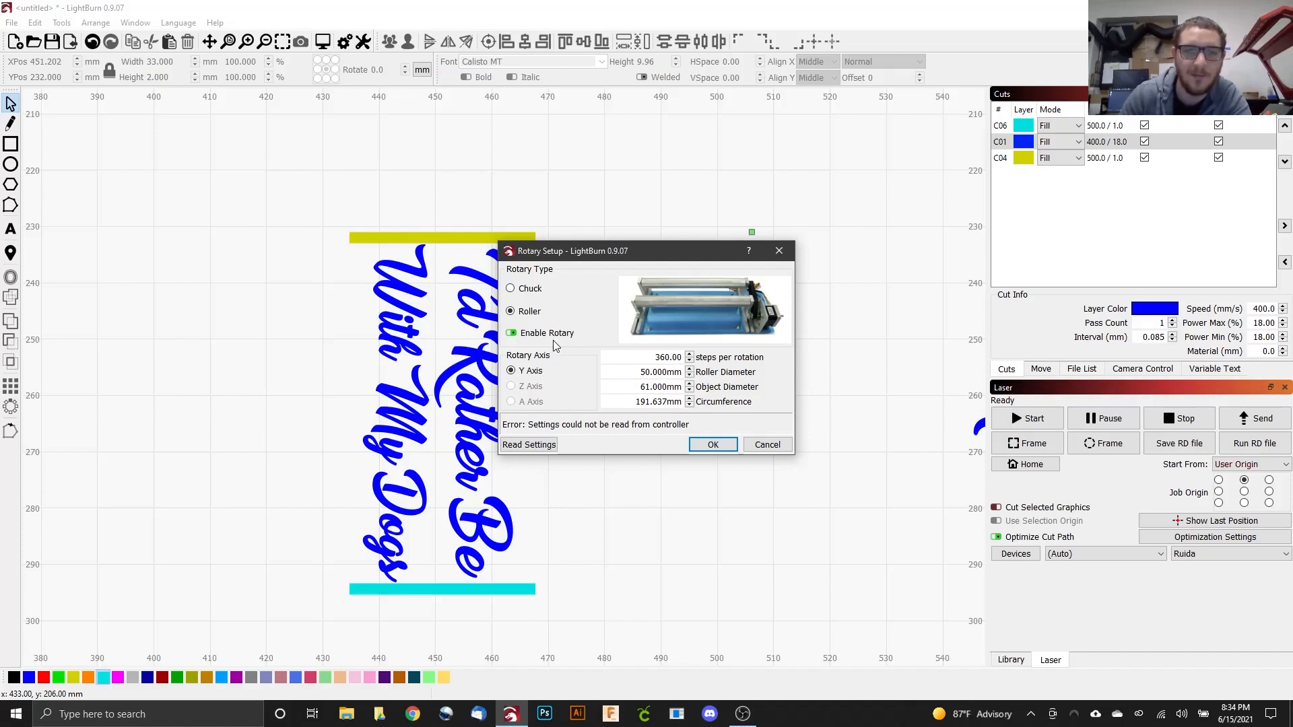
{"action": "mouse_move", "coordinate": [521, 350]}
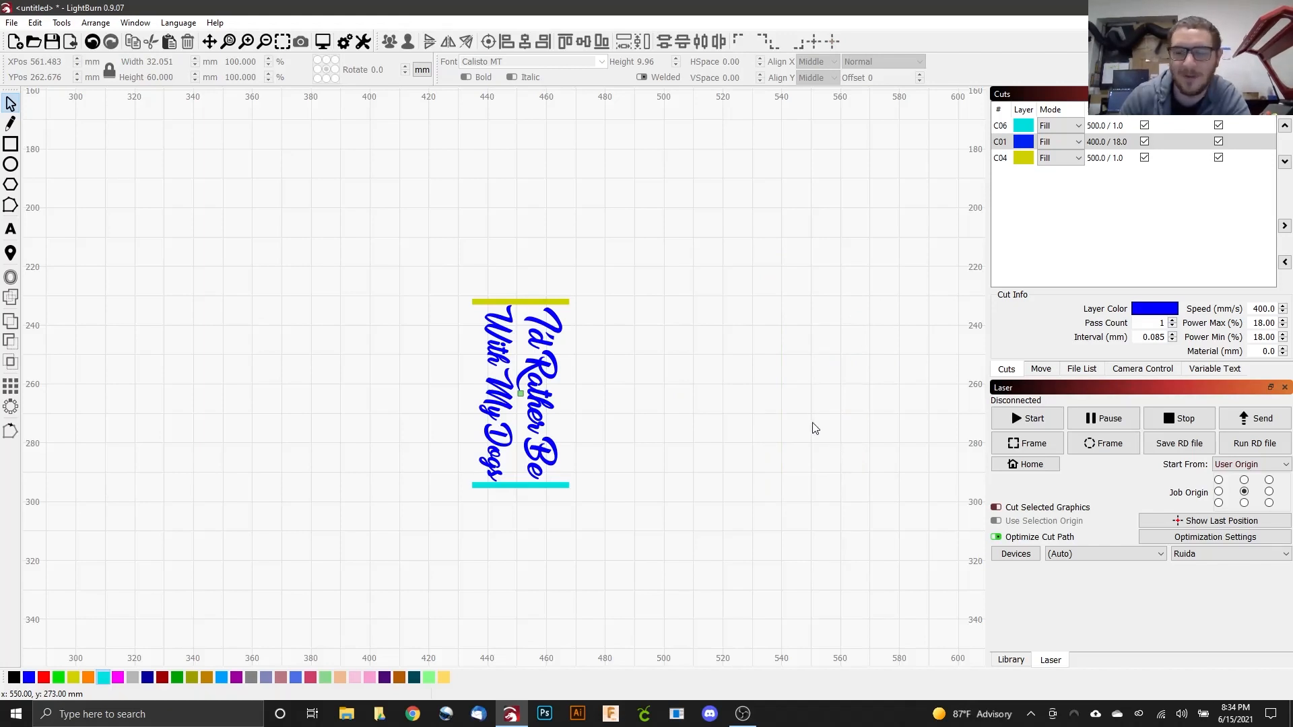
{"action": "mouse_move", "coordinate": [825, 429]}
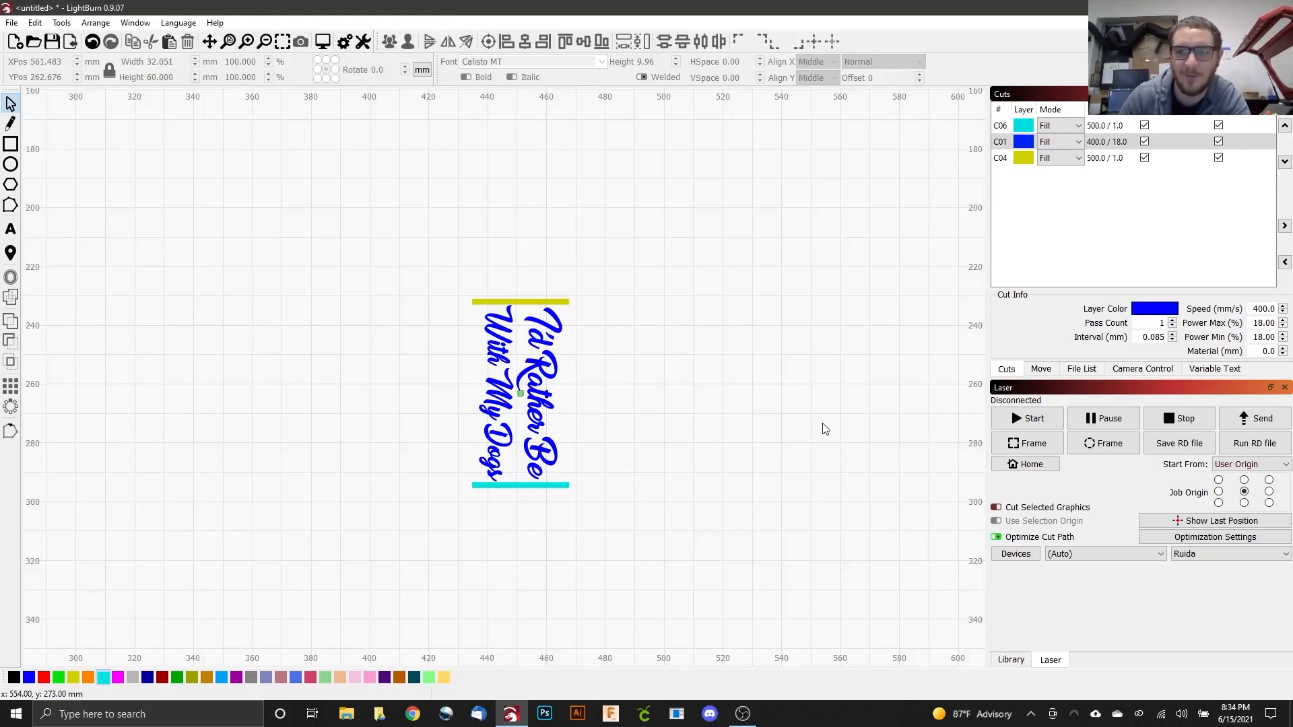
{"action": "mouse_move", "coordinate": [830, 423]}
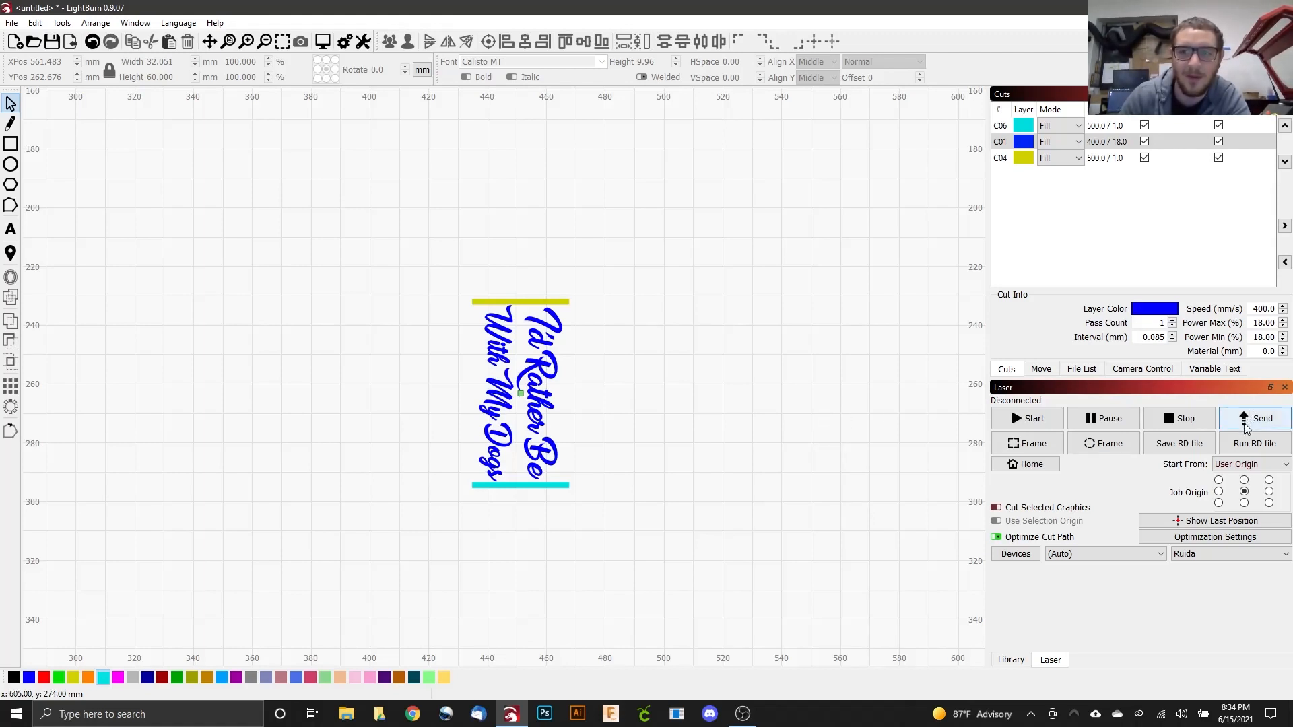
{"action": "mouse_move", "coordinate": [1263, 419]}
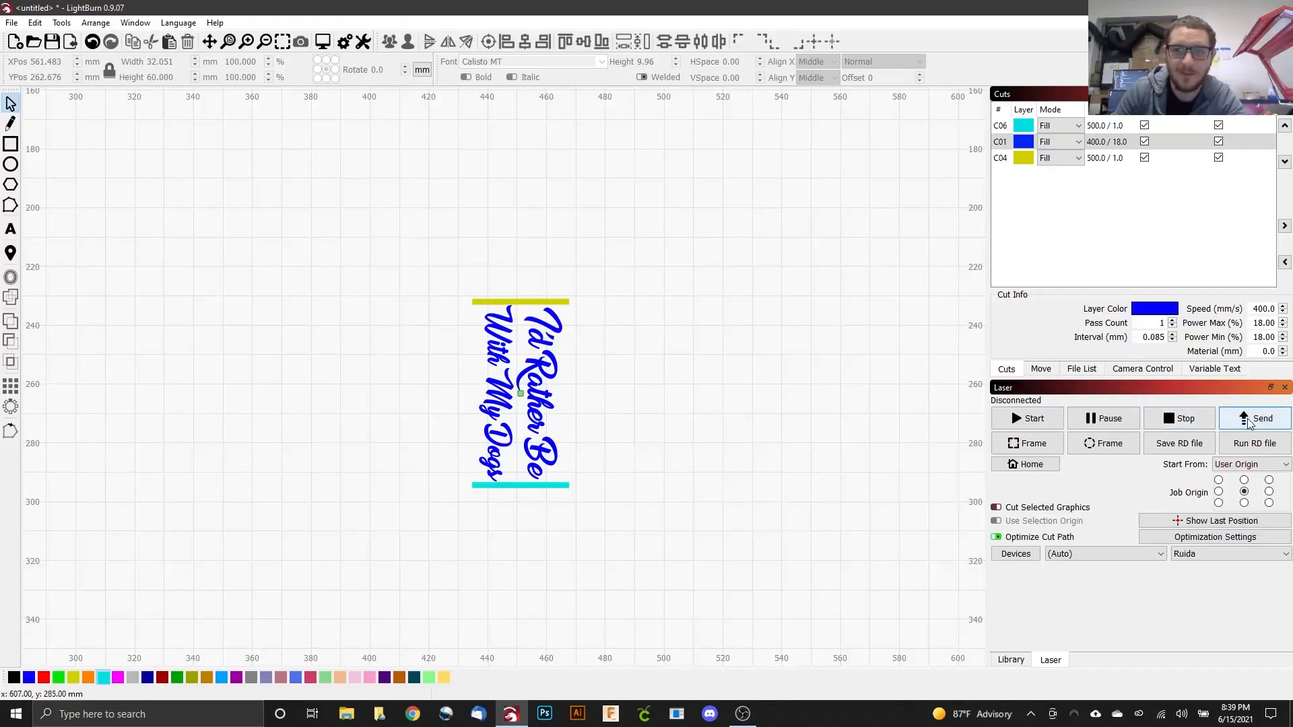
Send the framed 'I'd Rather Be With My Dogs' job to the Ruida laser
{"action": "left_click", "coordinate": [1254, 419]}
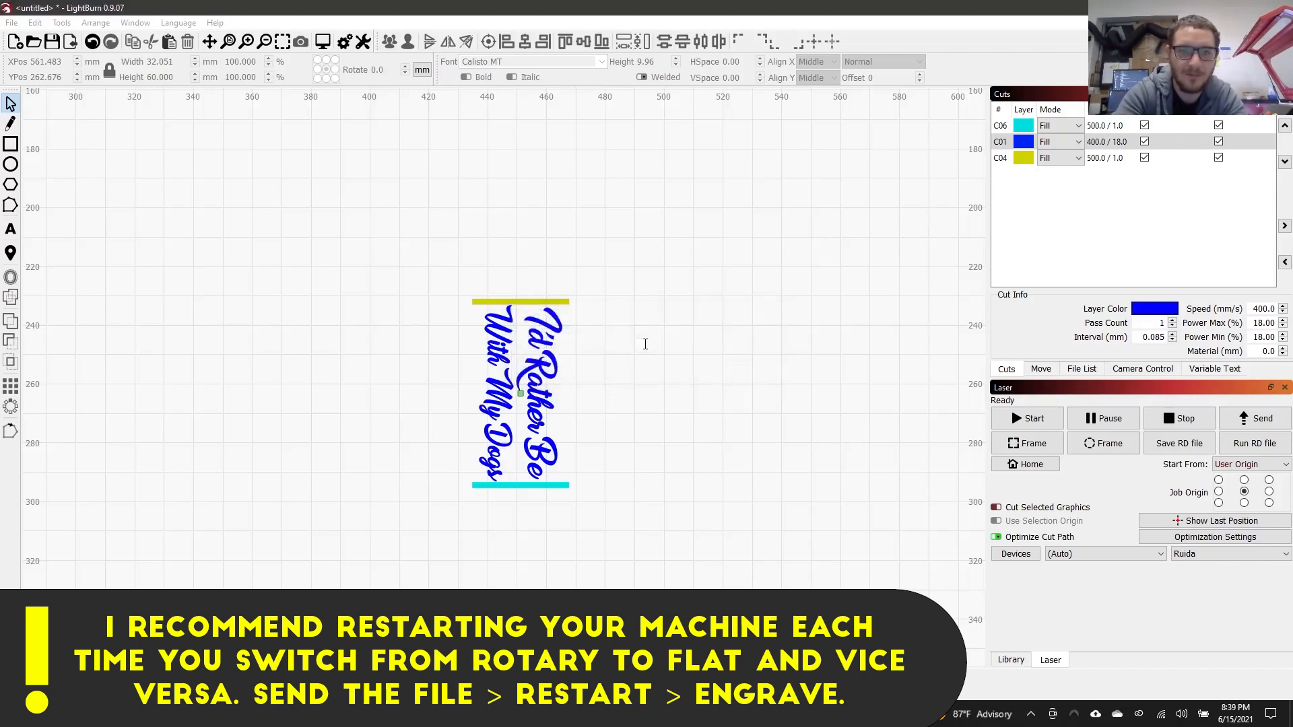
{"action": "mouse_move", "coordinate": [647, 349]}
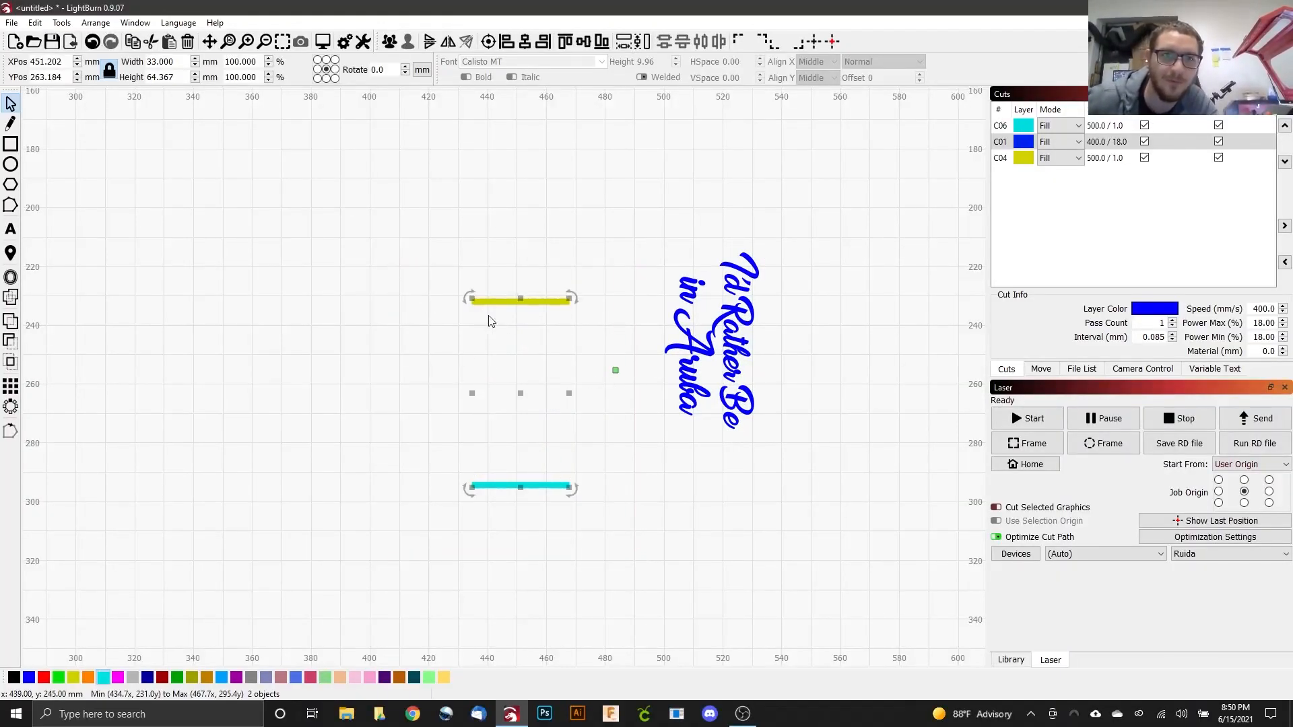
Check the cyan C06 layer settings and select the whole Aruba design with its bars
{"action": "left_click", "coordinate": [697, 306]}
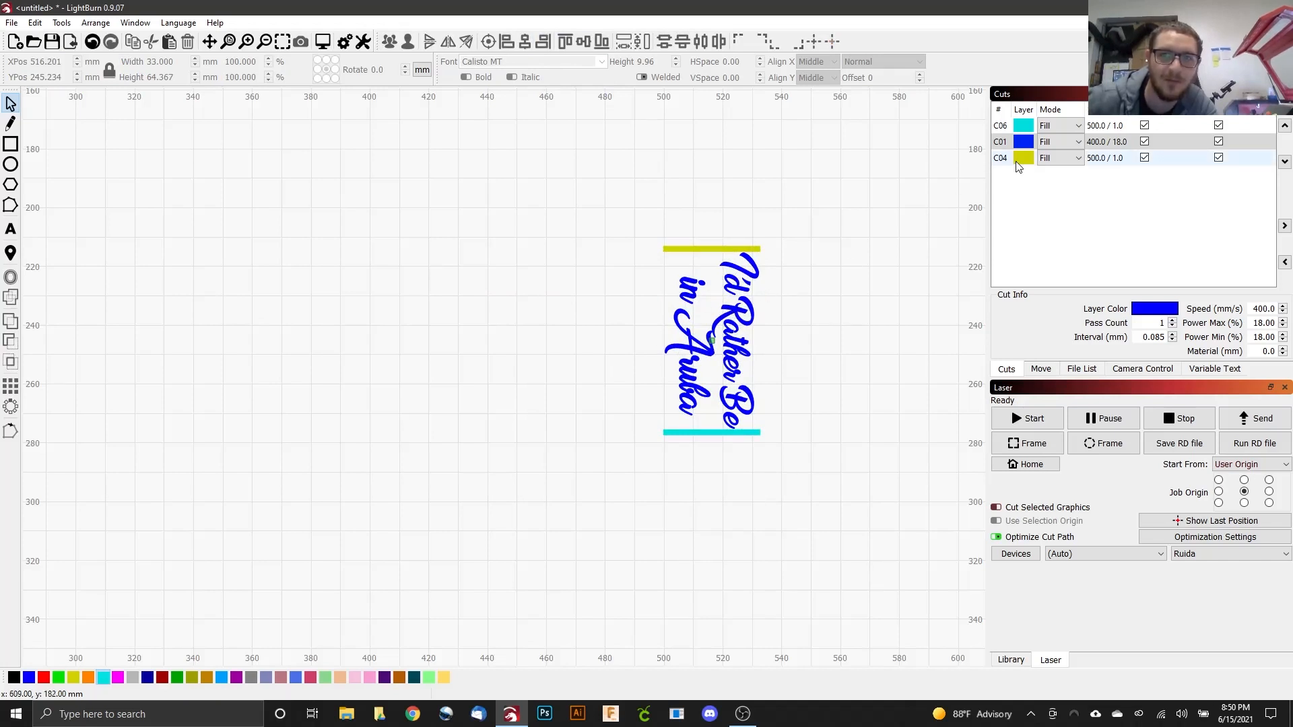
{"action": "left_click", "coordinate": [1001, 125]}
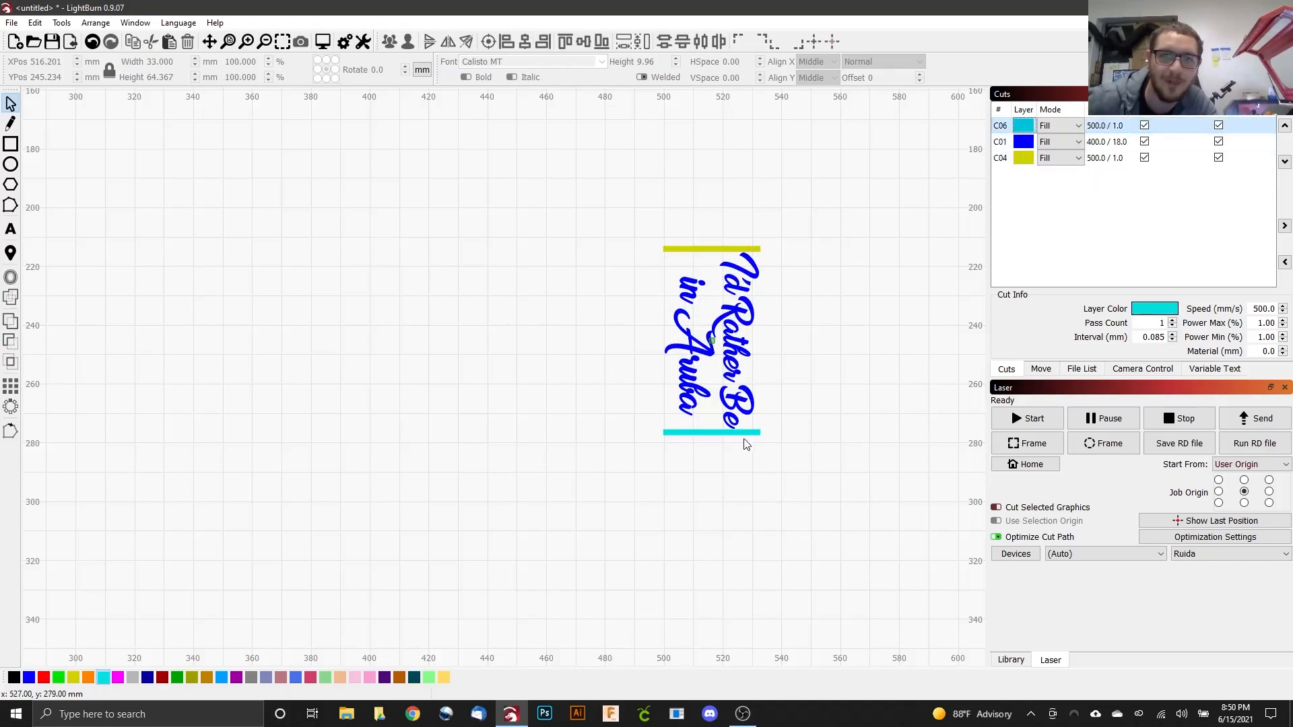
{"action": "left_click", "coordinate": [712, 339]}
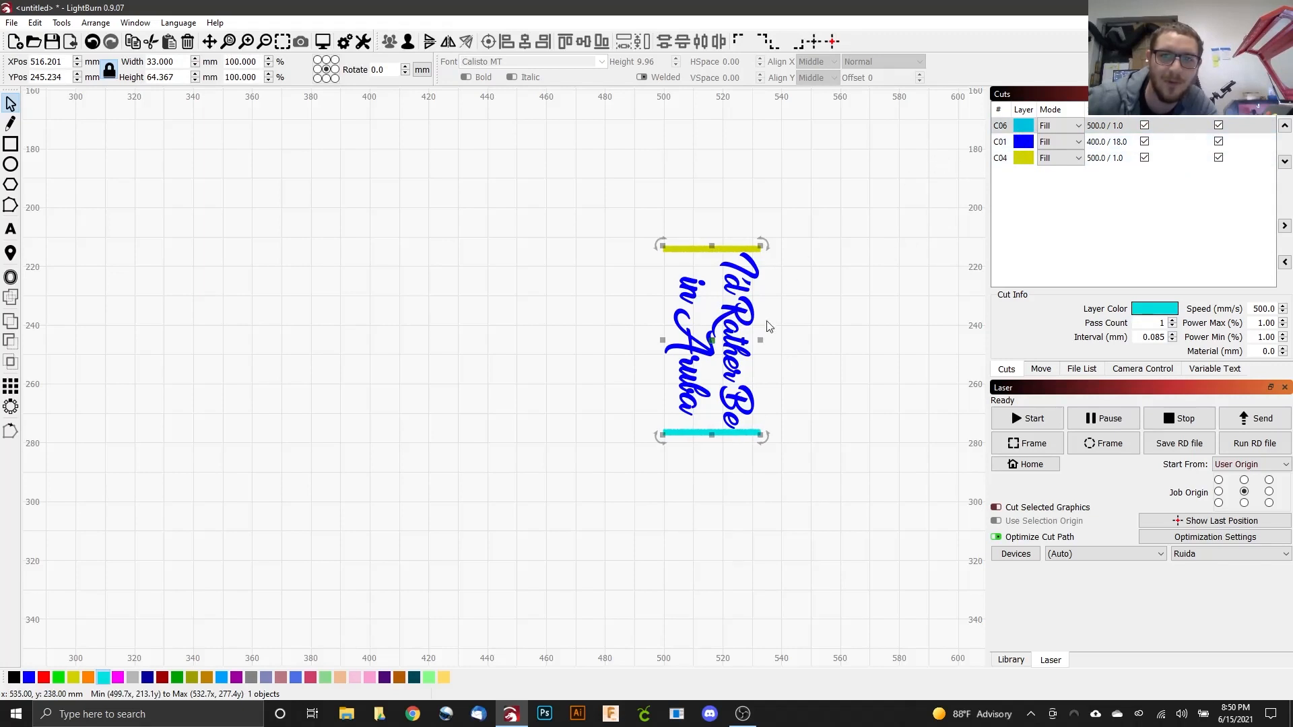
{"action": "mouse_move", "coordinate": [868, 273]}
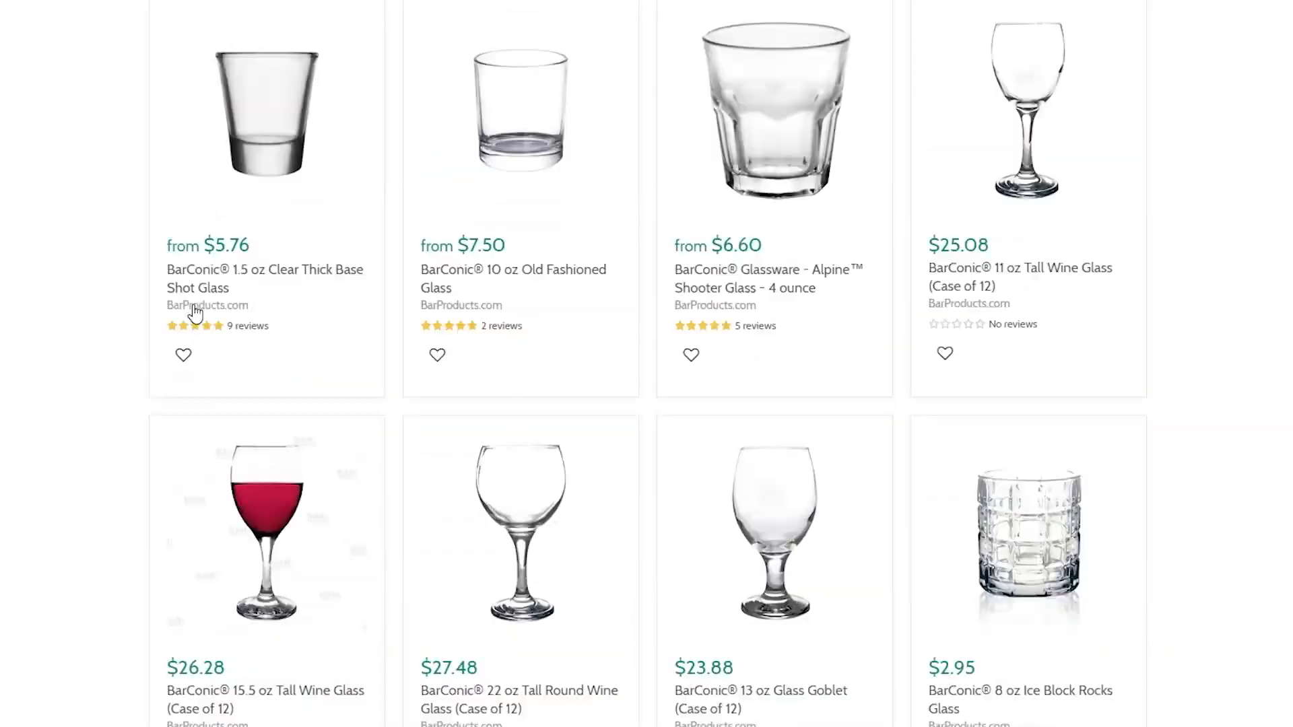
{"action": "scroll", "scroll_direction": "down", "scroll_amount": 3}
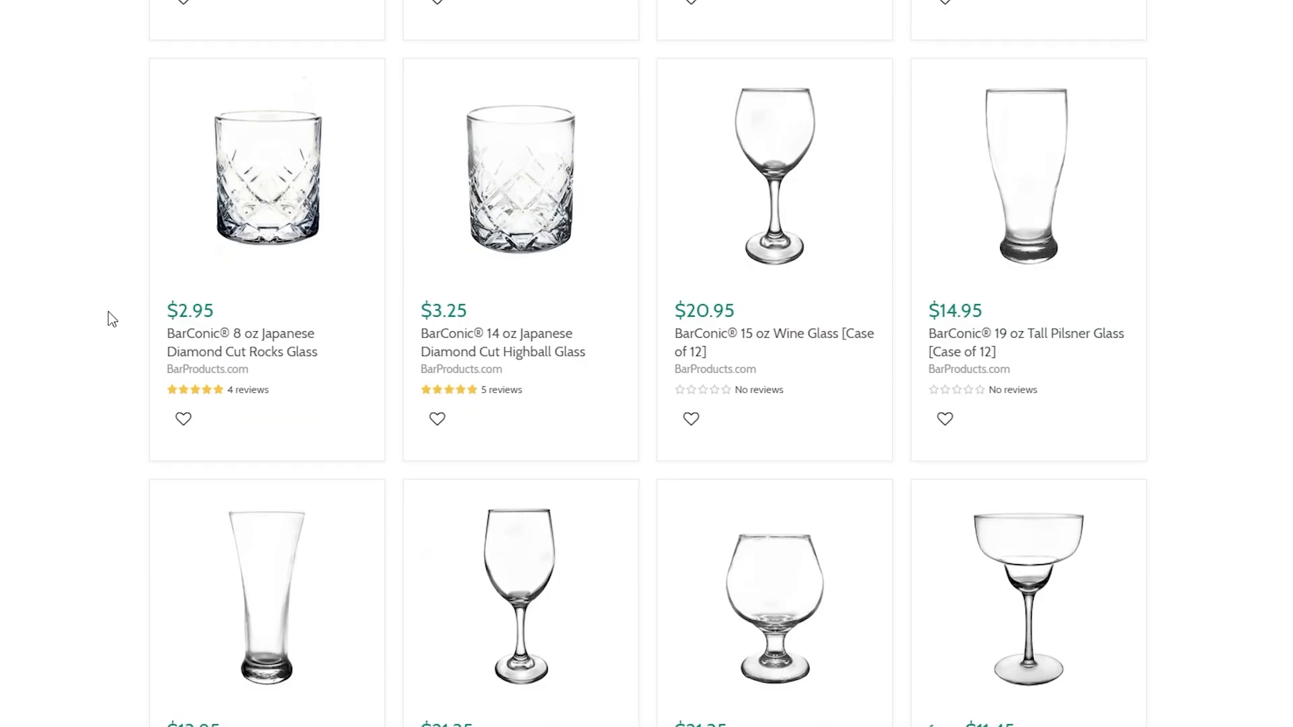
{"action": "scroll", "scroll_direction": "down", "scroll_amount": 3}
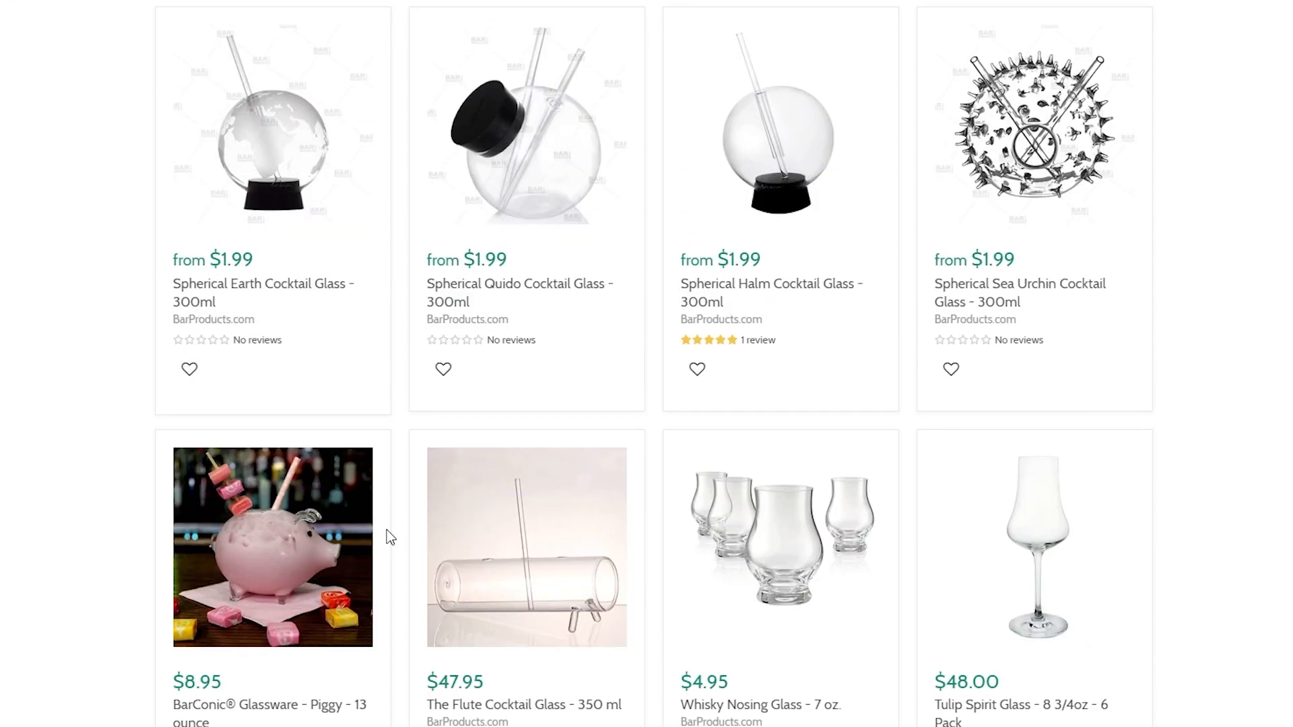
{"action": "scroll", "scroll_direction": "down", "scroll_amount": 3}
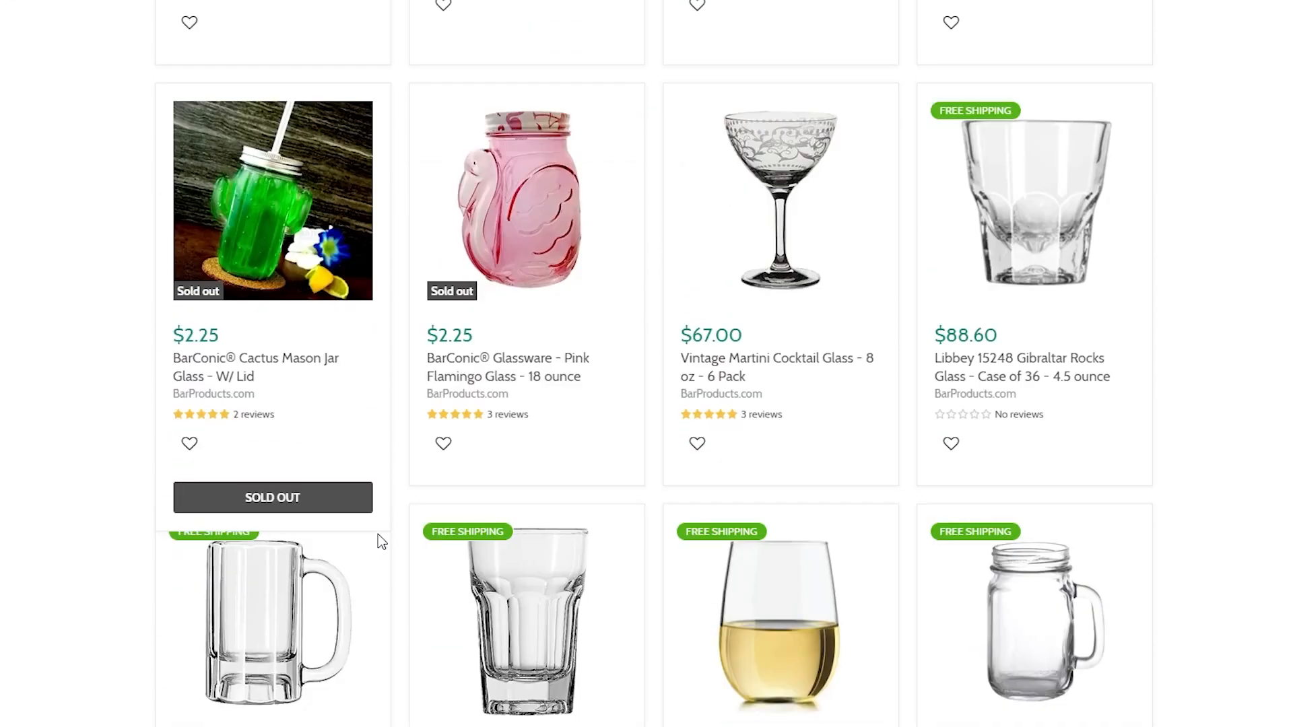
{"action": "scroll", "scroll_direction": "down", "scroll_amount": 3}
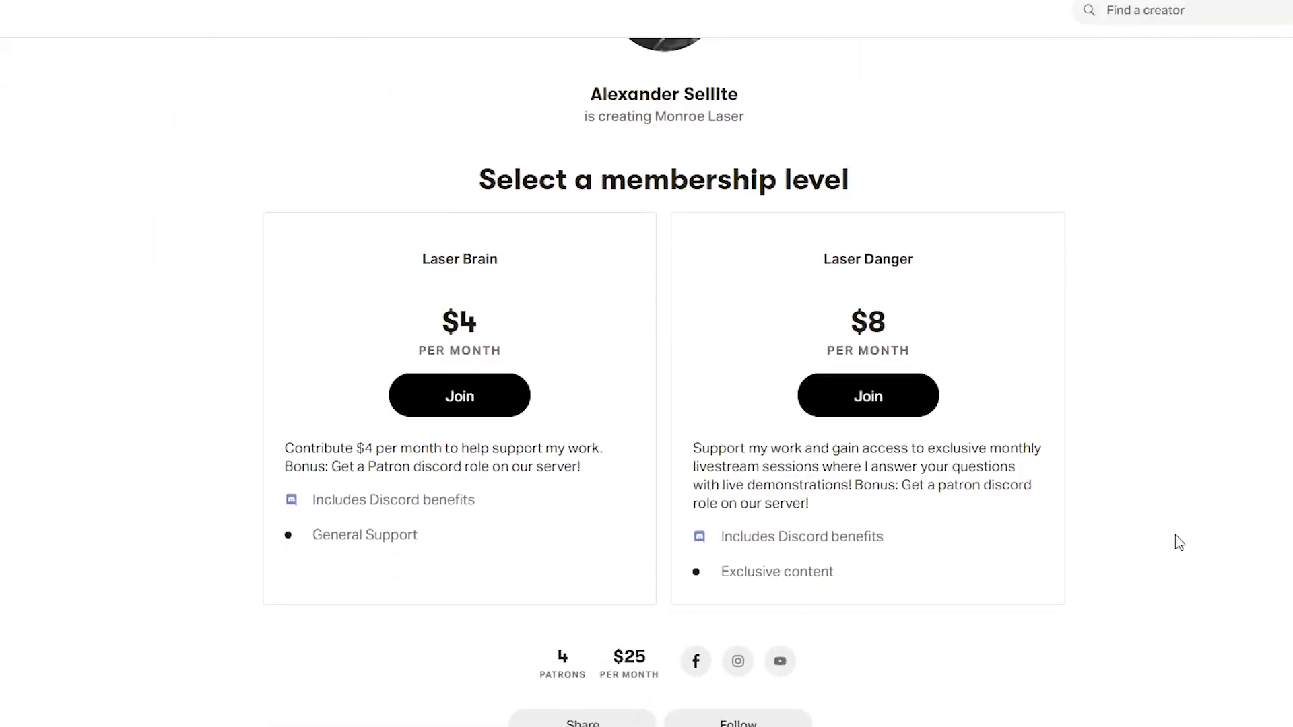
{"action": "scroll", "scroll_direction": "down", "scroll_amount": 3}
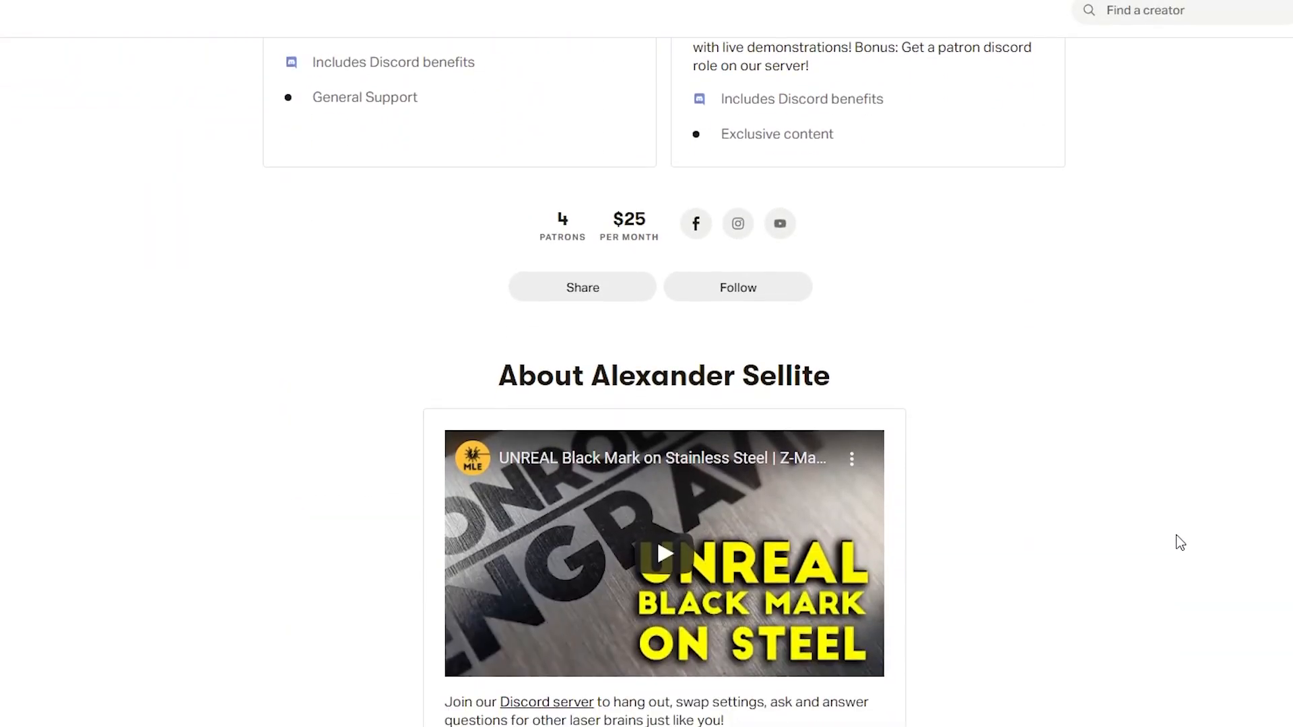
{"action": "scroll", "scroll_direction": "down", "scroll_amount": 3}
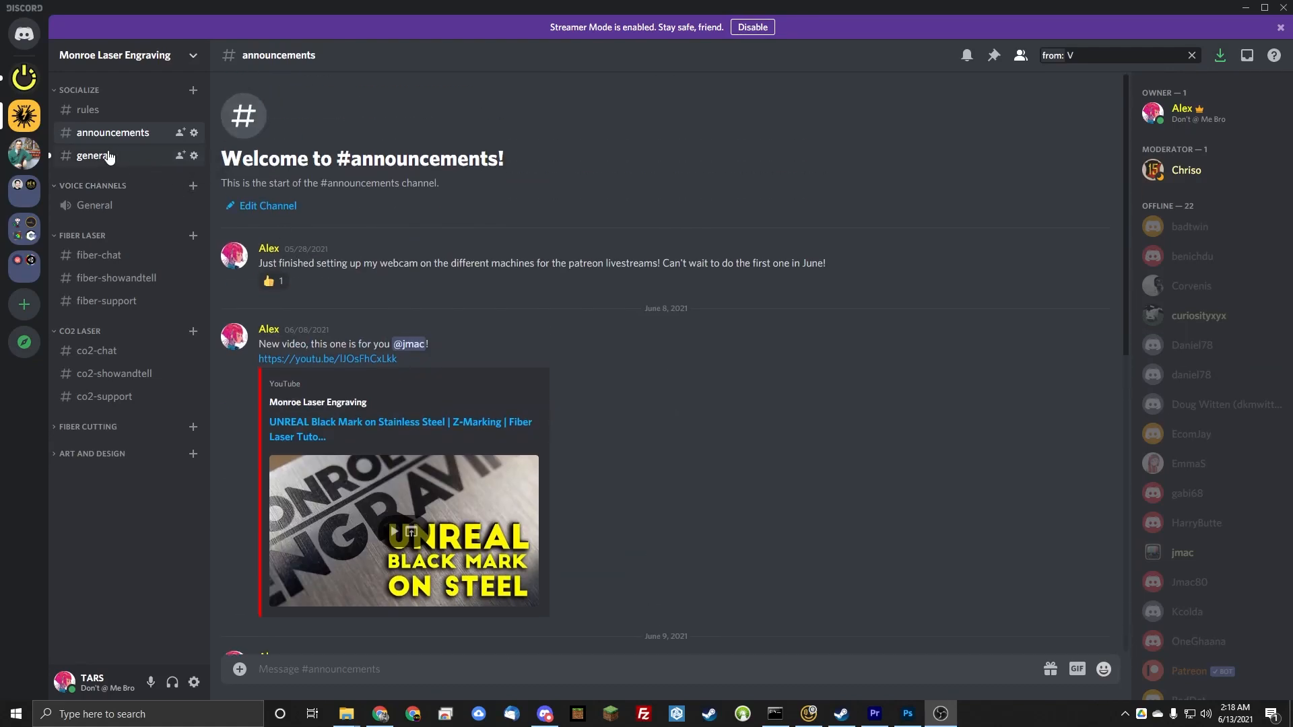
Browse the Monroe Laser Engraving #general chat, then go to #fiber-showandtell
{"action": "left_click", "coordinate": [96, 155]}
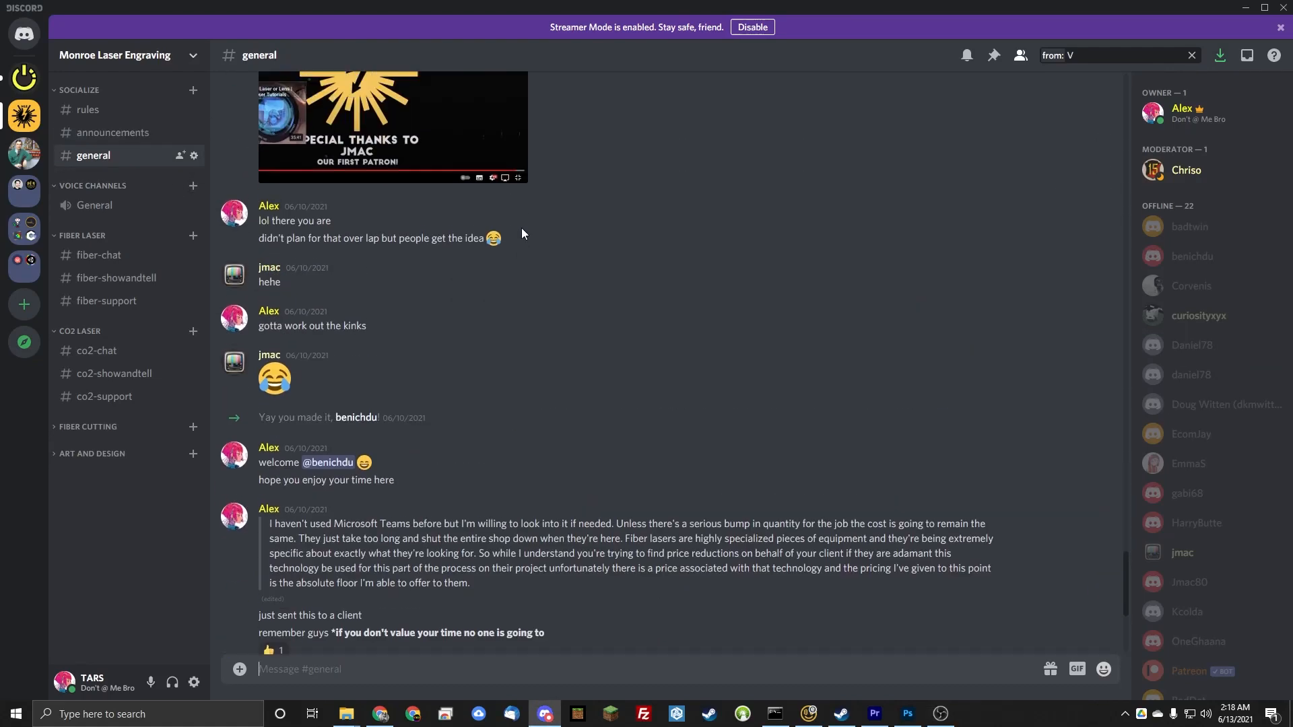
{"action": "scroll", "scroll_direction": "up", "scroll_amount": 3}
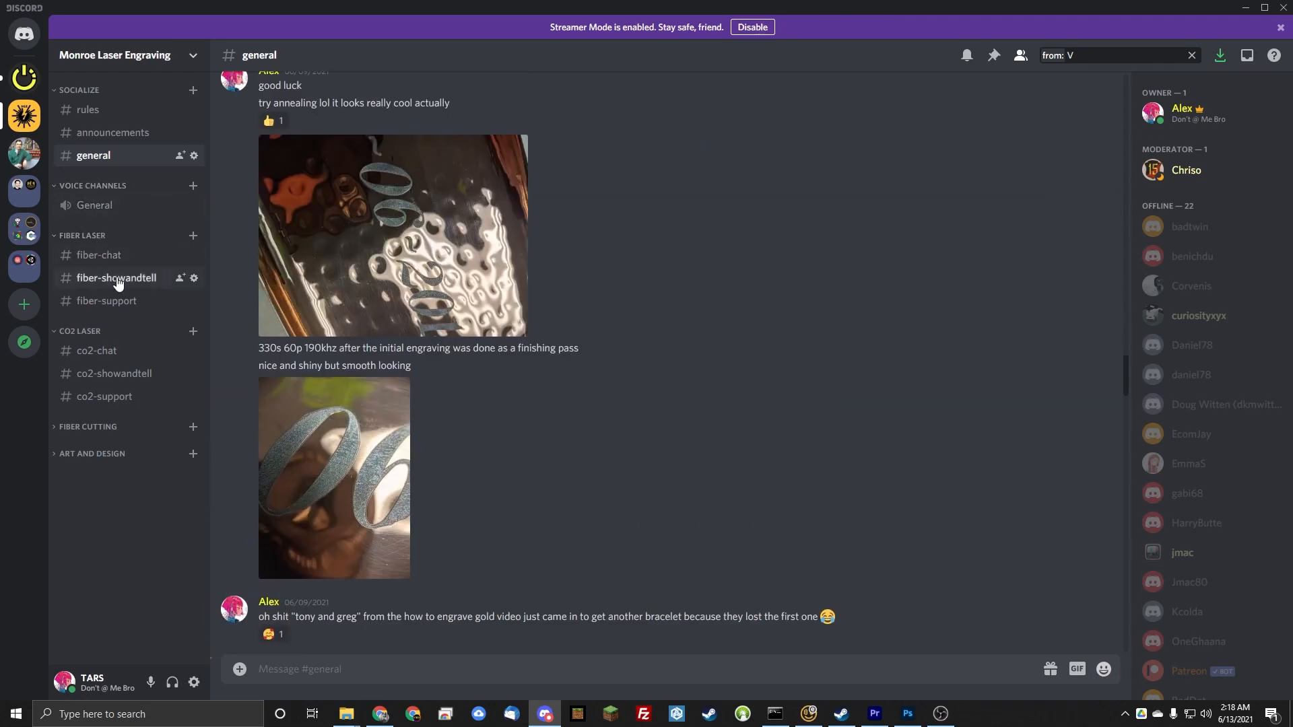
{"action": "left_click", "coordinate": [116, 278]}
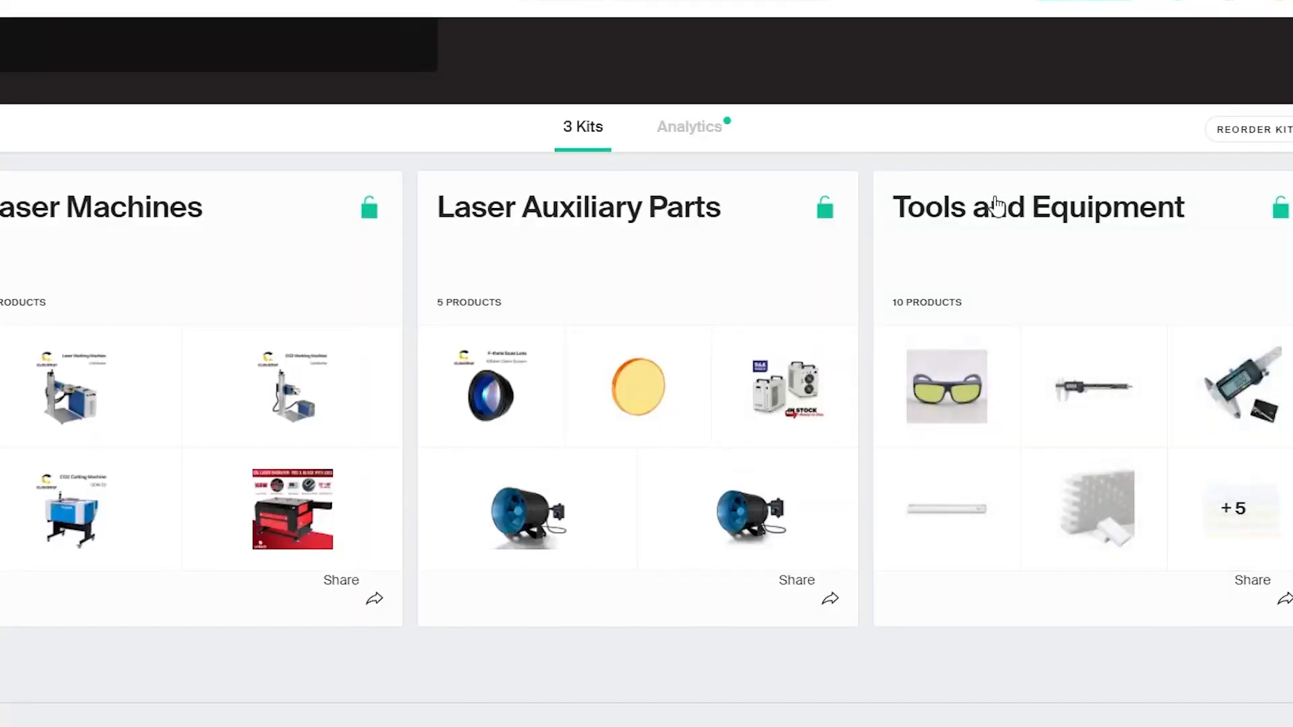
Open Kit.co's Tools and Equipment kit and scroll through its safety glasses, calipers and cleaners
{"action": "left_click", "coordinate": [1037, 207]}
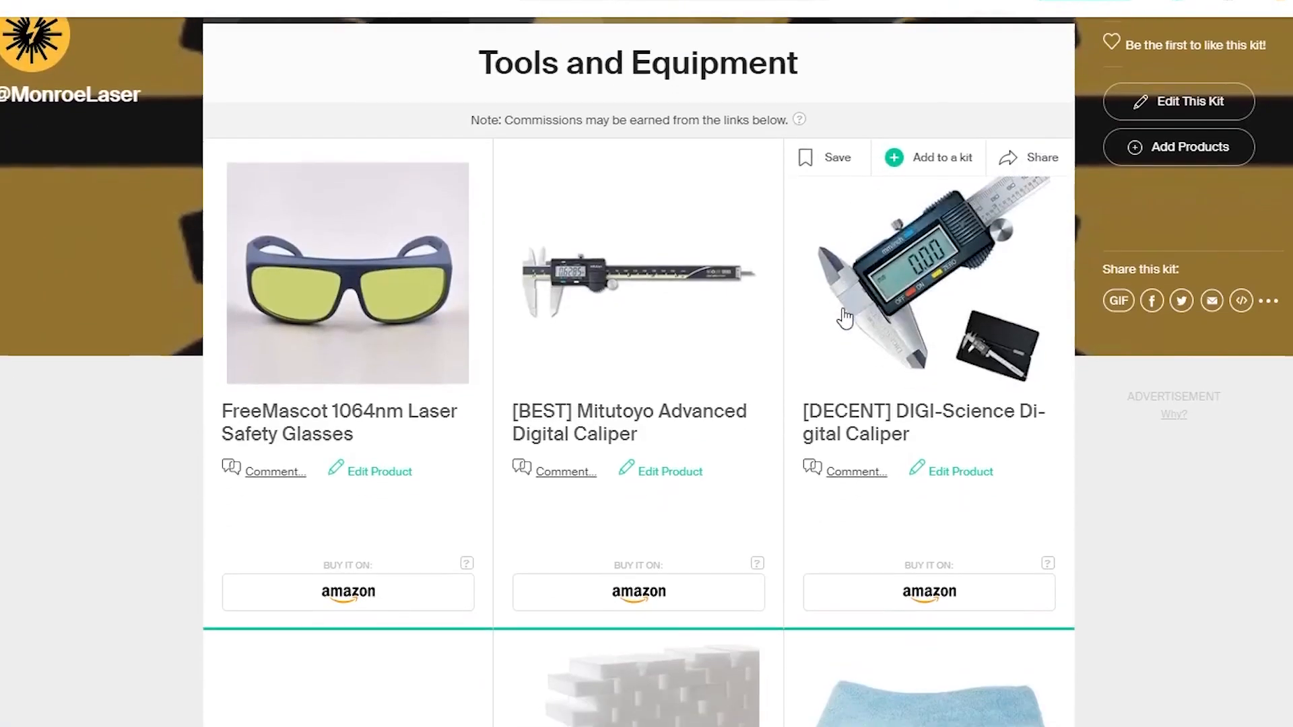
{"action": "scroll", "scroll_direction": "down", "scroll_amount": 3}
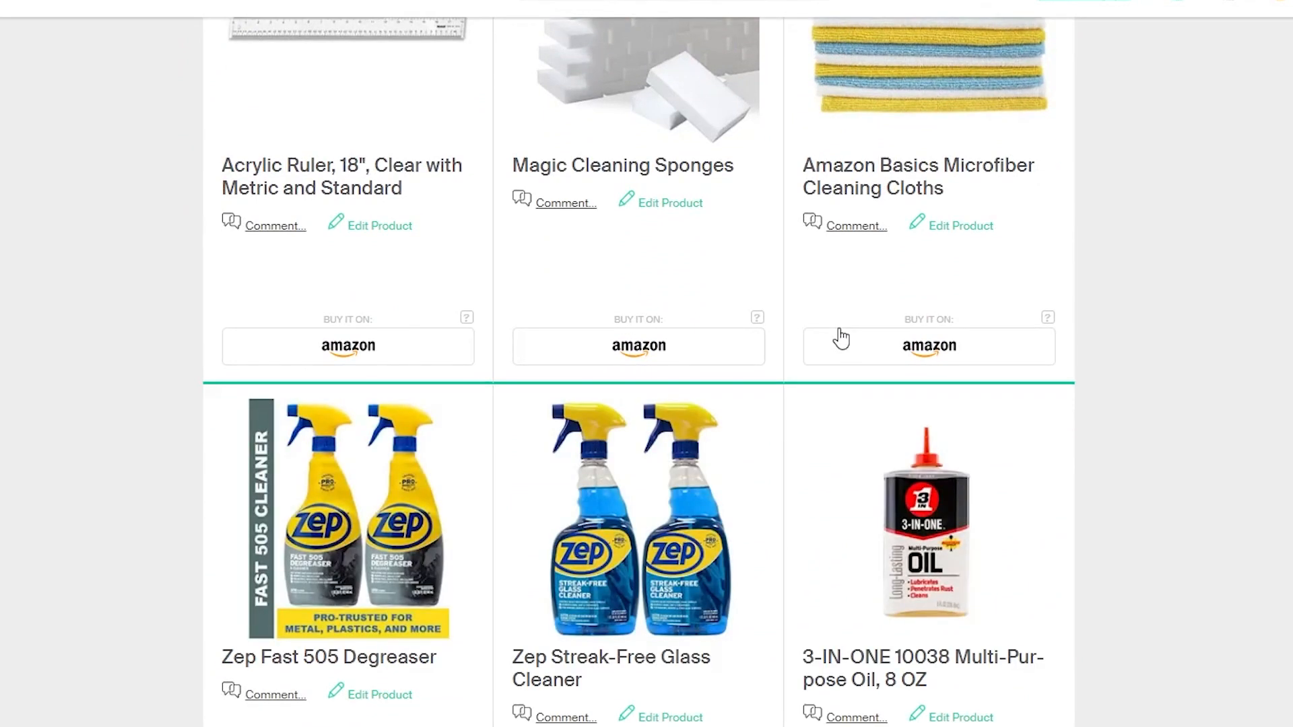